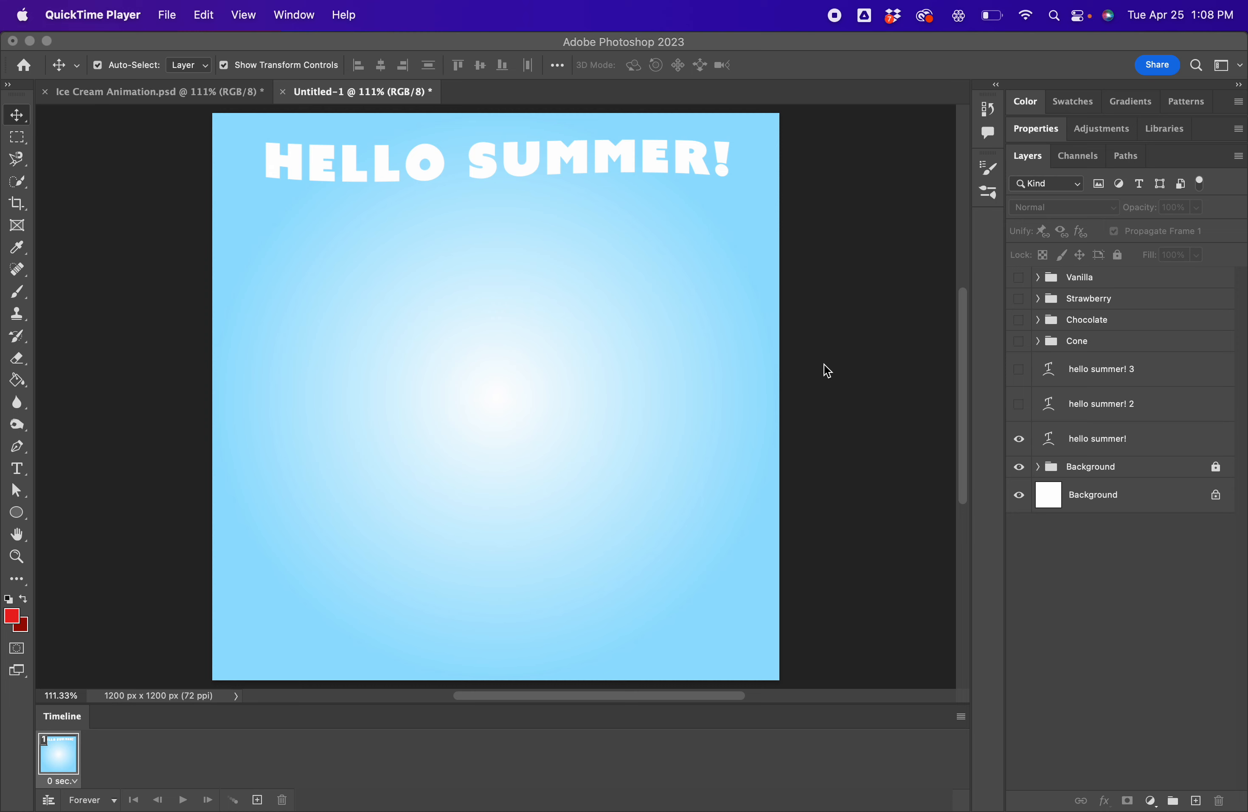
mouse_move(848, 359)
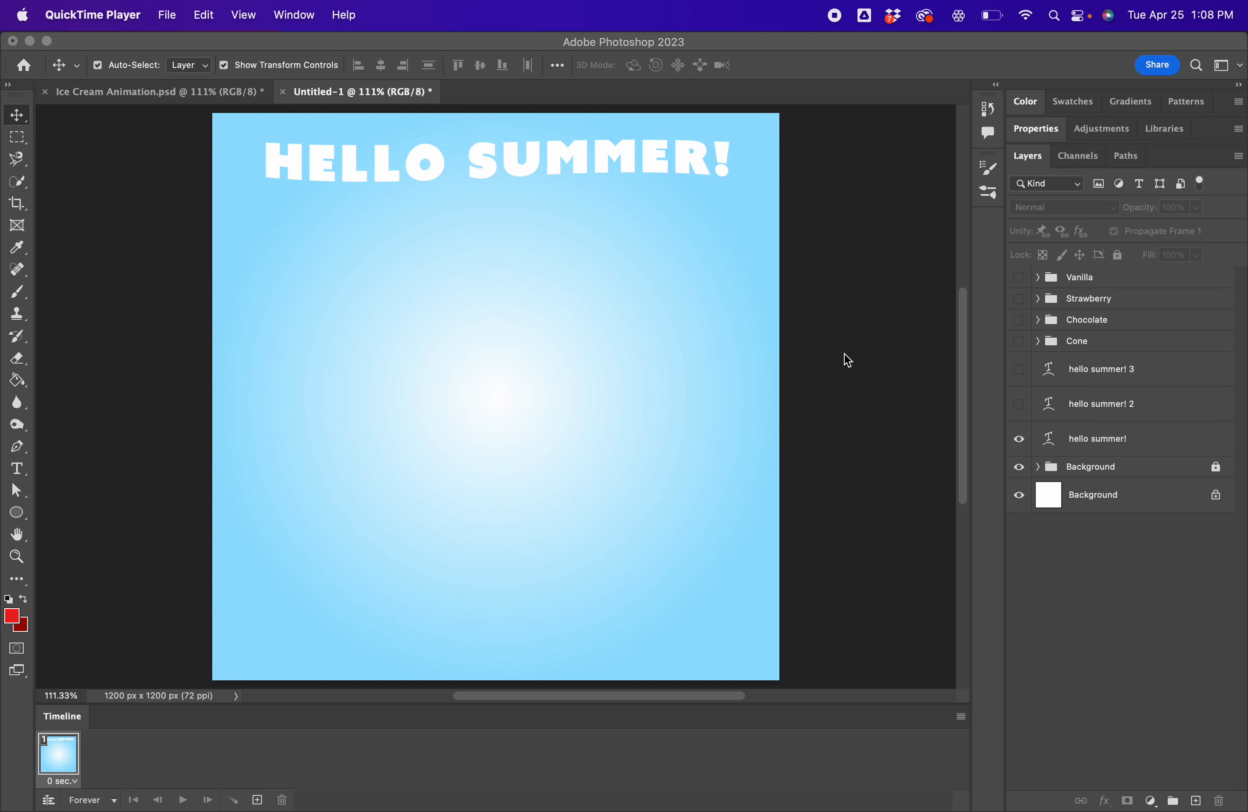
mouse_move(745, 378)
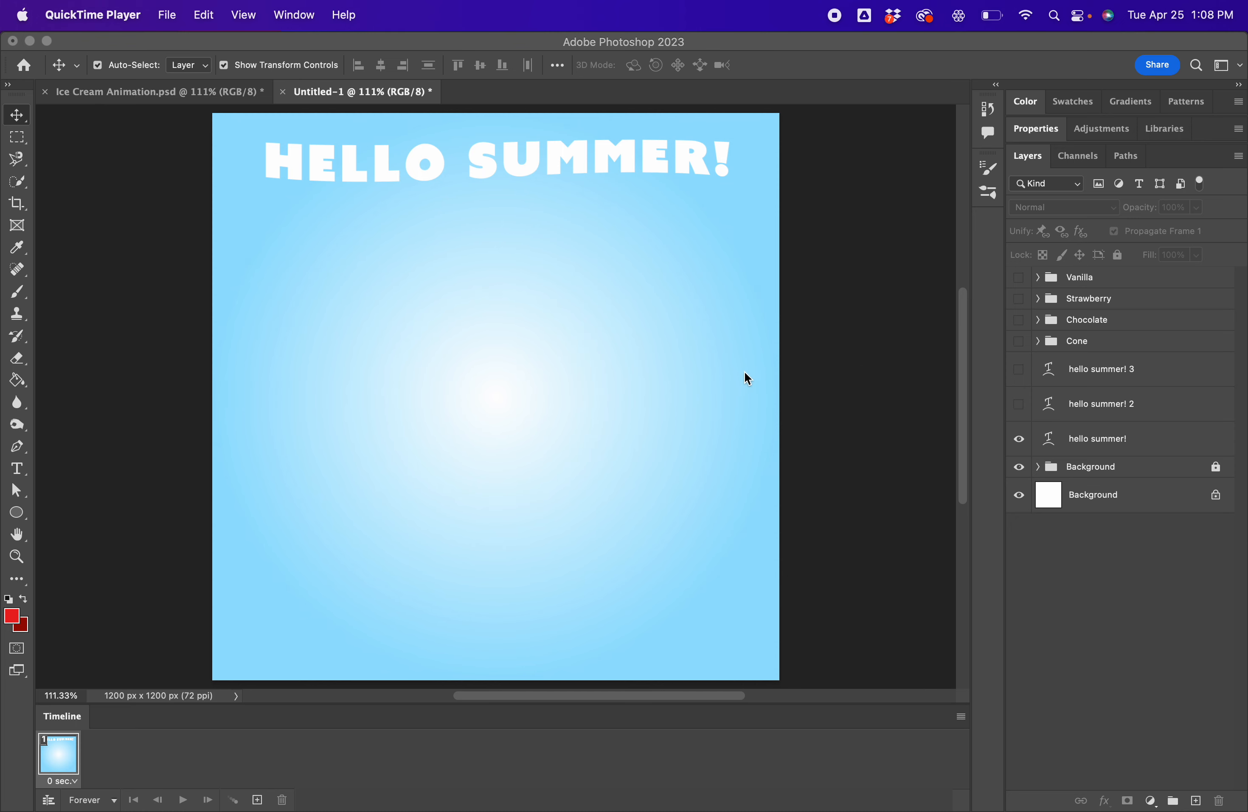
mouse_move(542, 233)
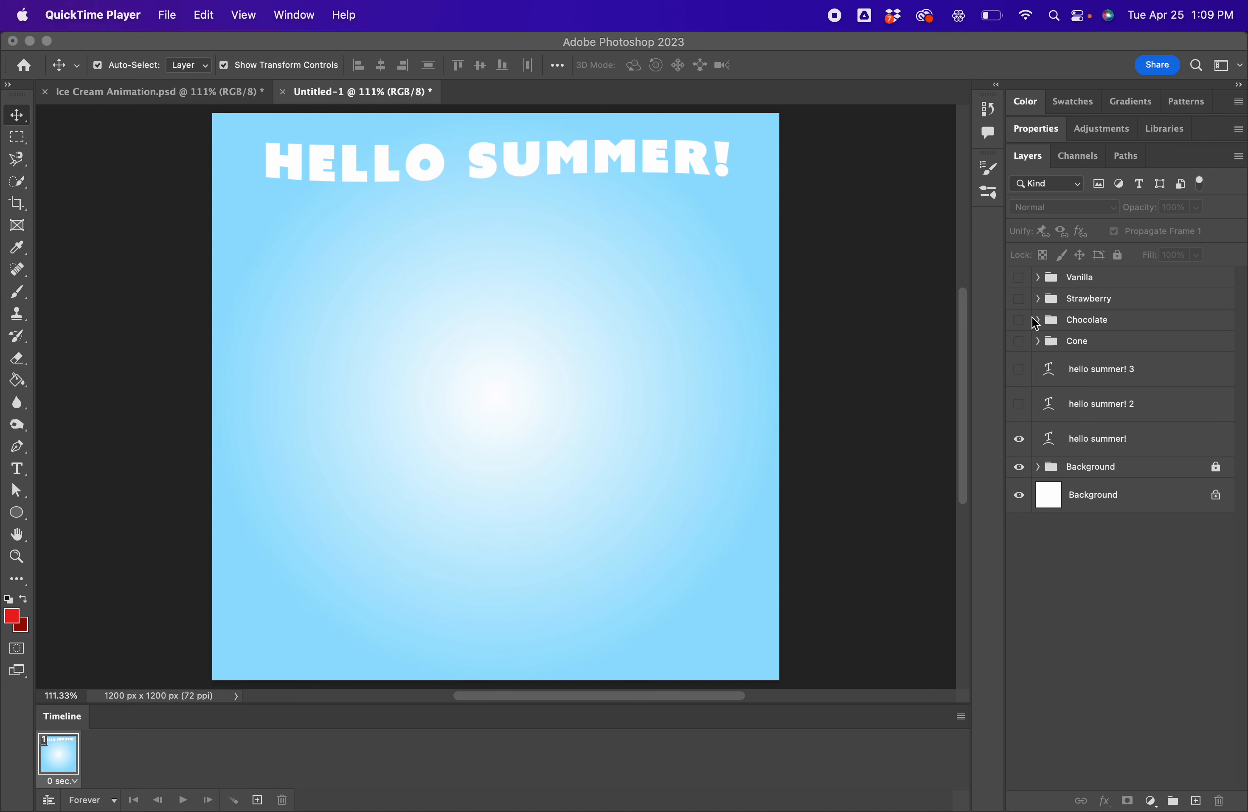
mouse_move(27, 755)
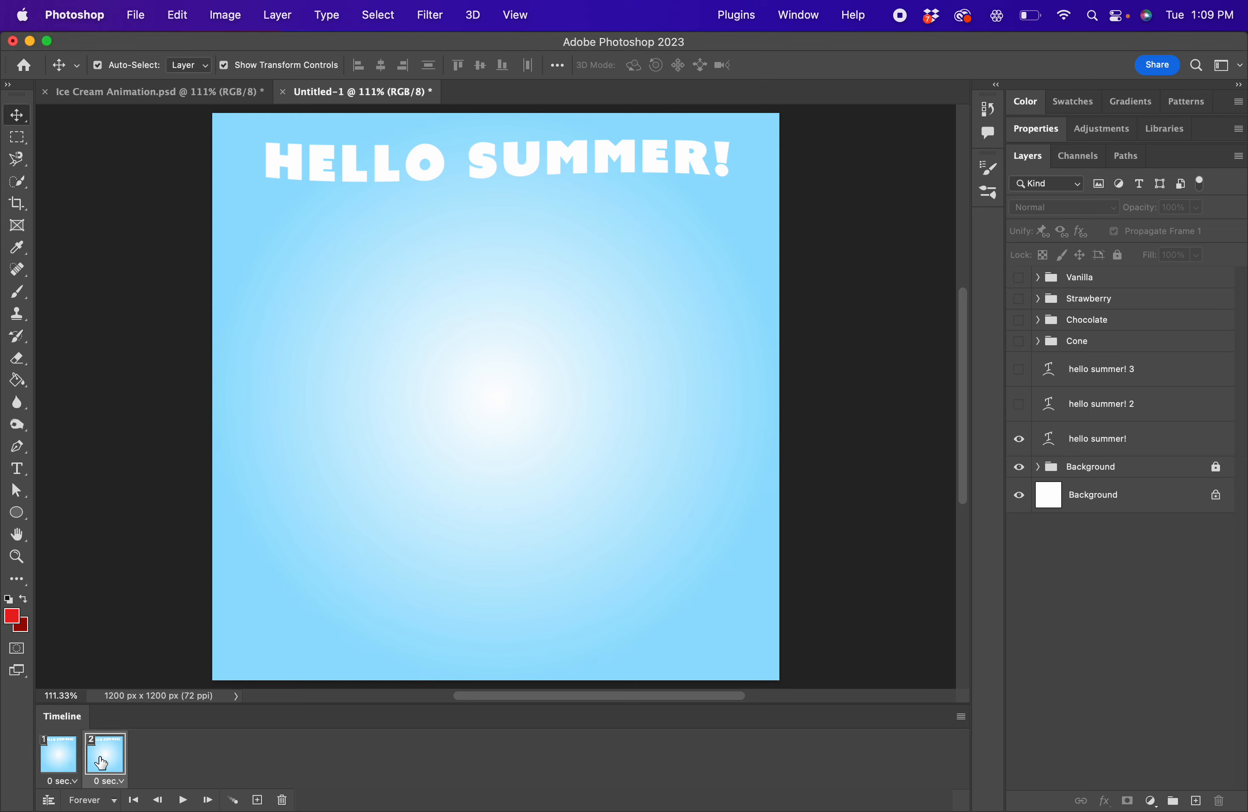
Step: Duplicate frames up to nine, toggling Cone and scoop layer visibility so scoops stack onto the cone
left_click(1018, 340)
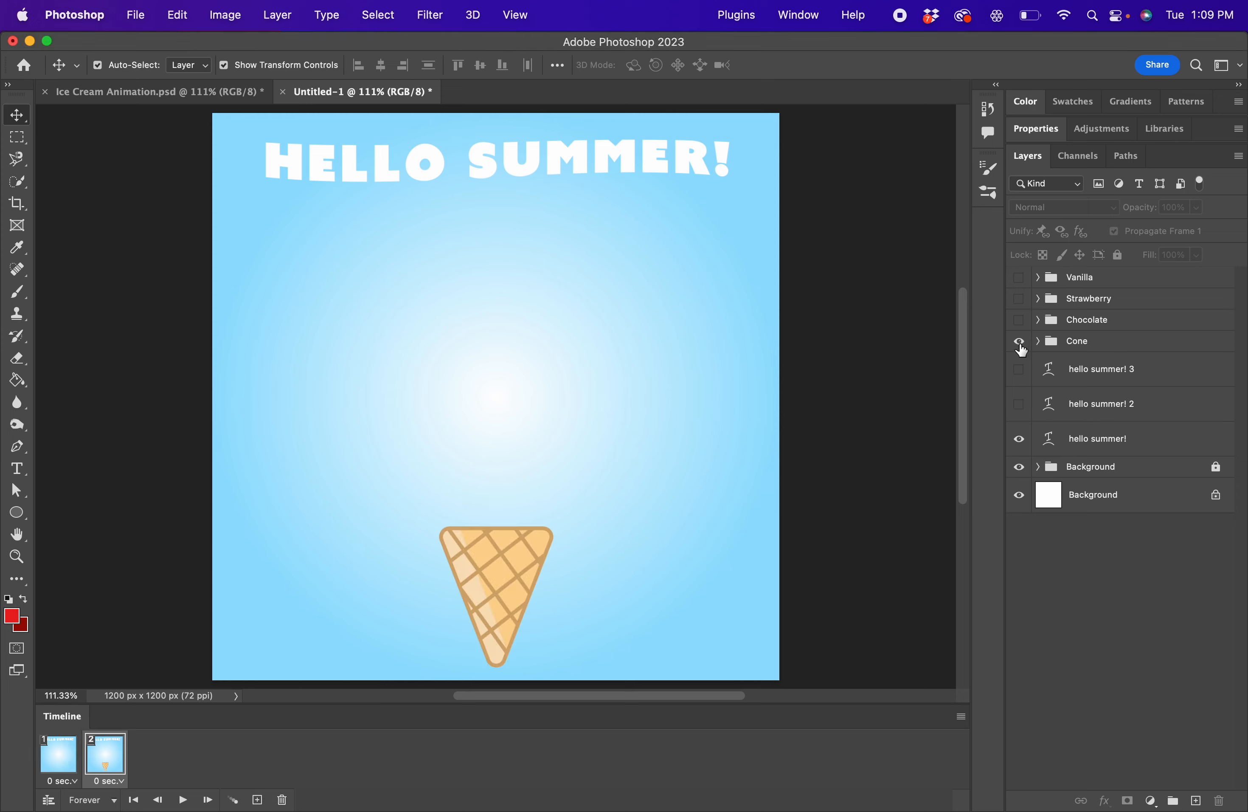
left_click(256, 799)
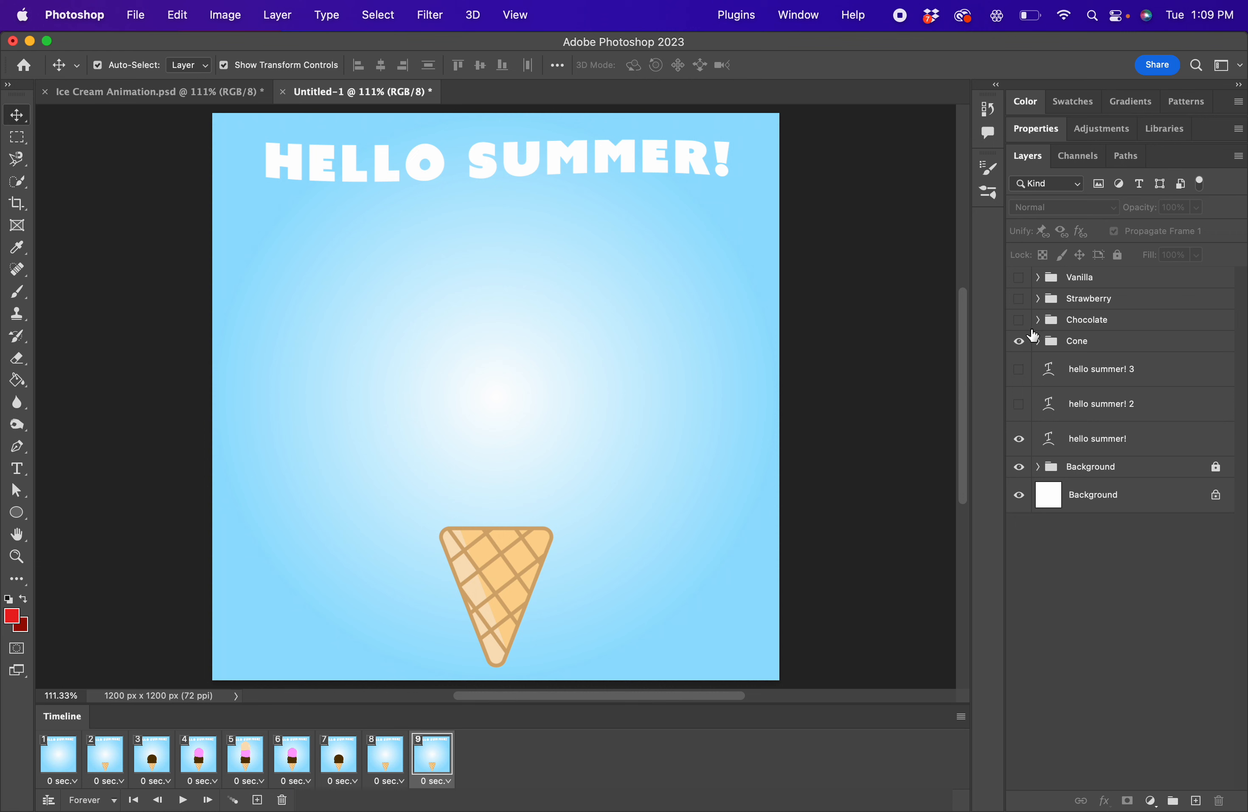
left_click(1018, 341)
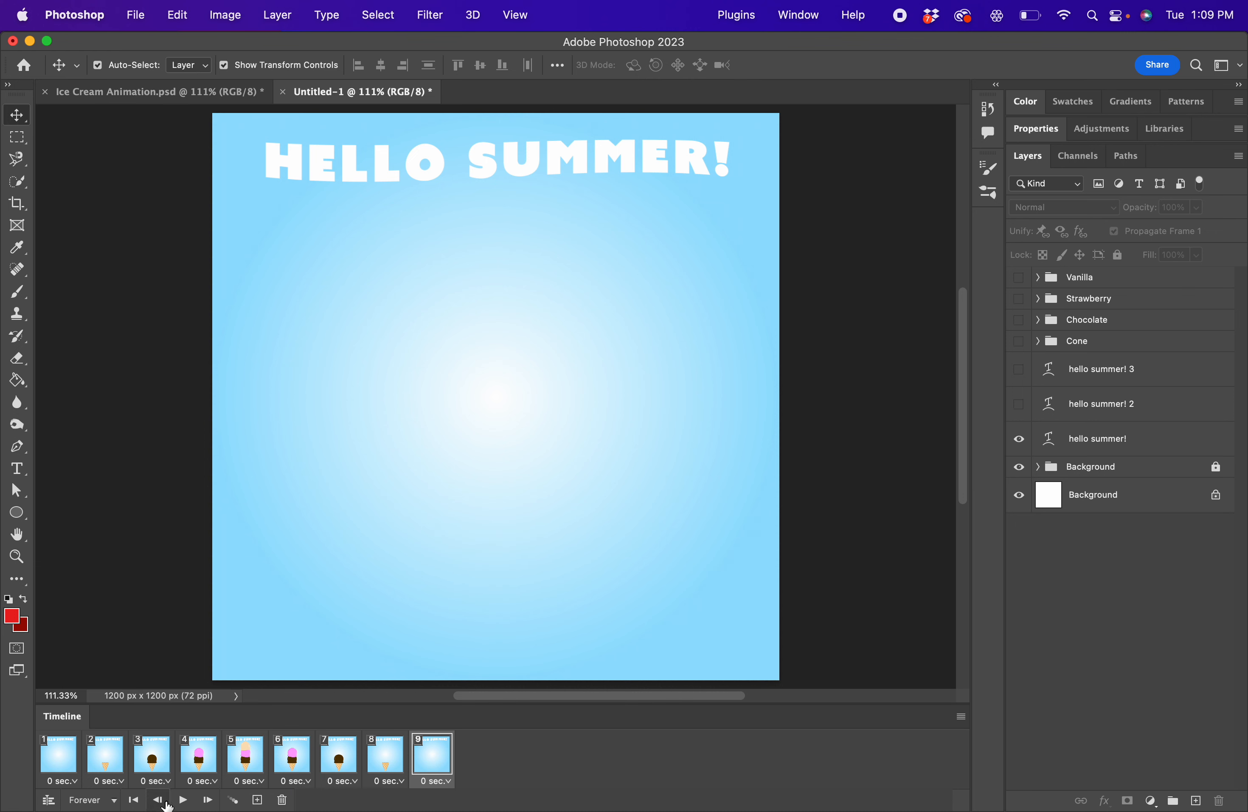
Step: Play the nine-frame animation once and stop the preview
left_click(184, 799)
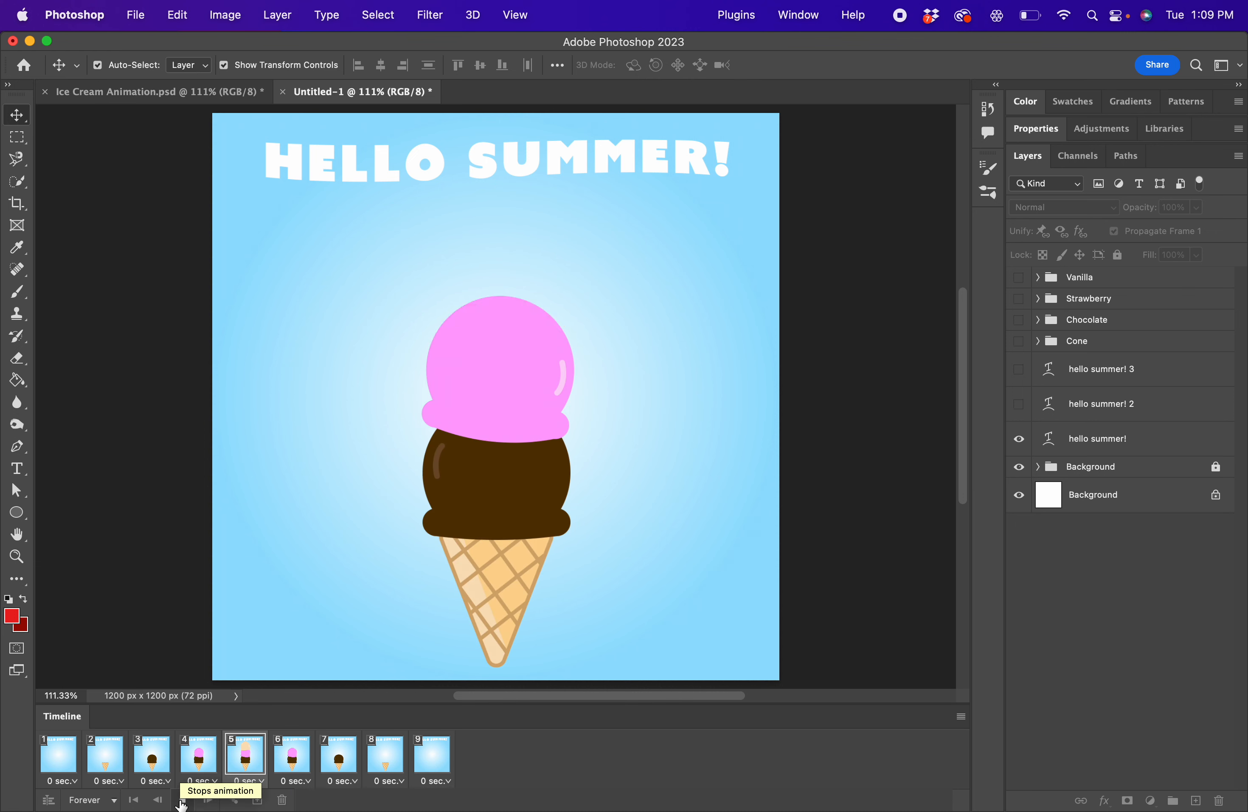
left_click(385, 756)
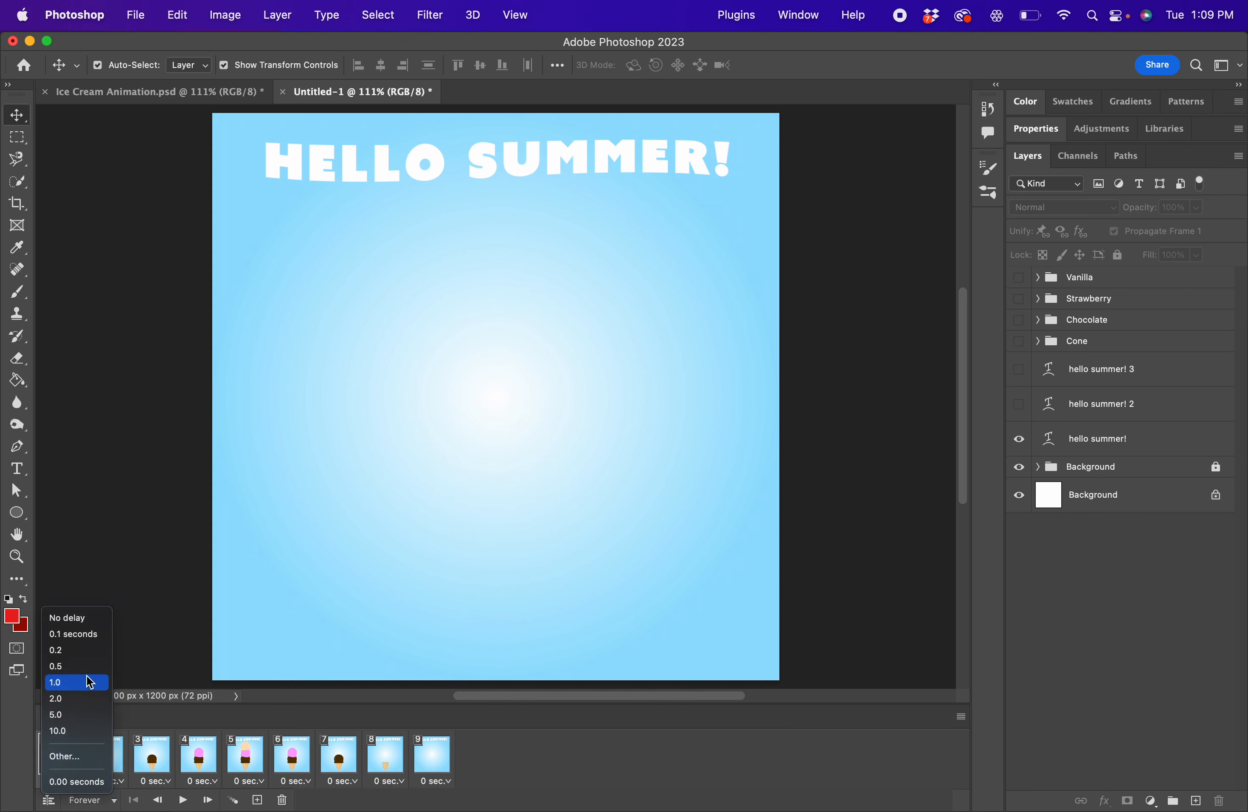
mouse_move(72, 755)
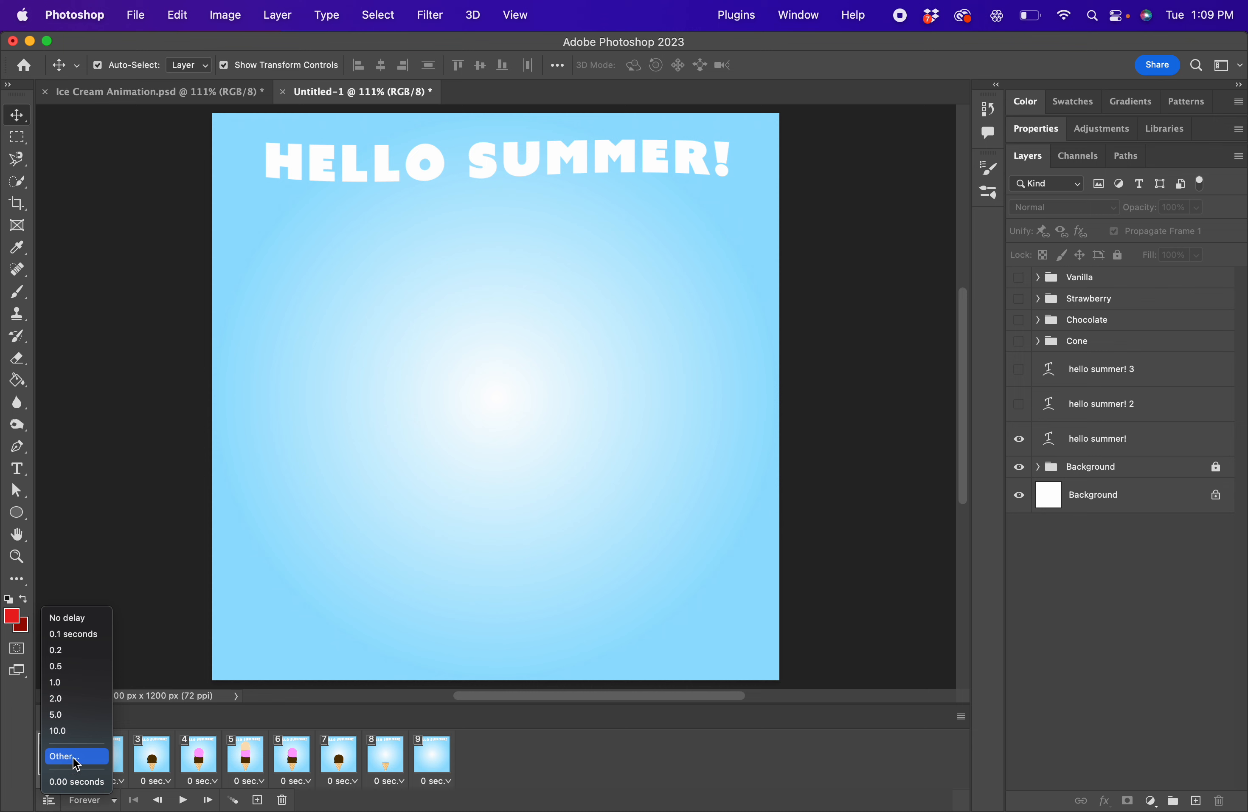
Step: Give frames 1 to 4 a custom 0.3-second delay via Other... in the delay menu
left_click(58, 755)
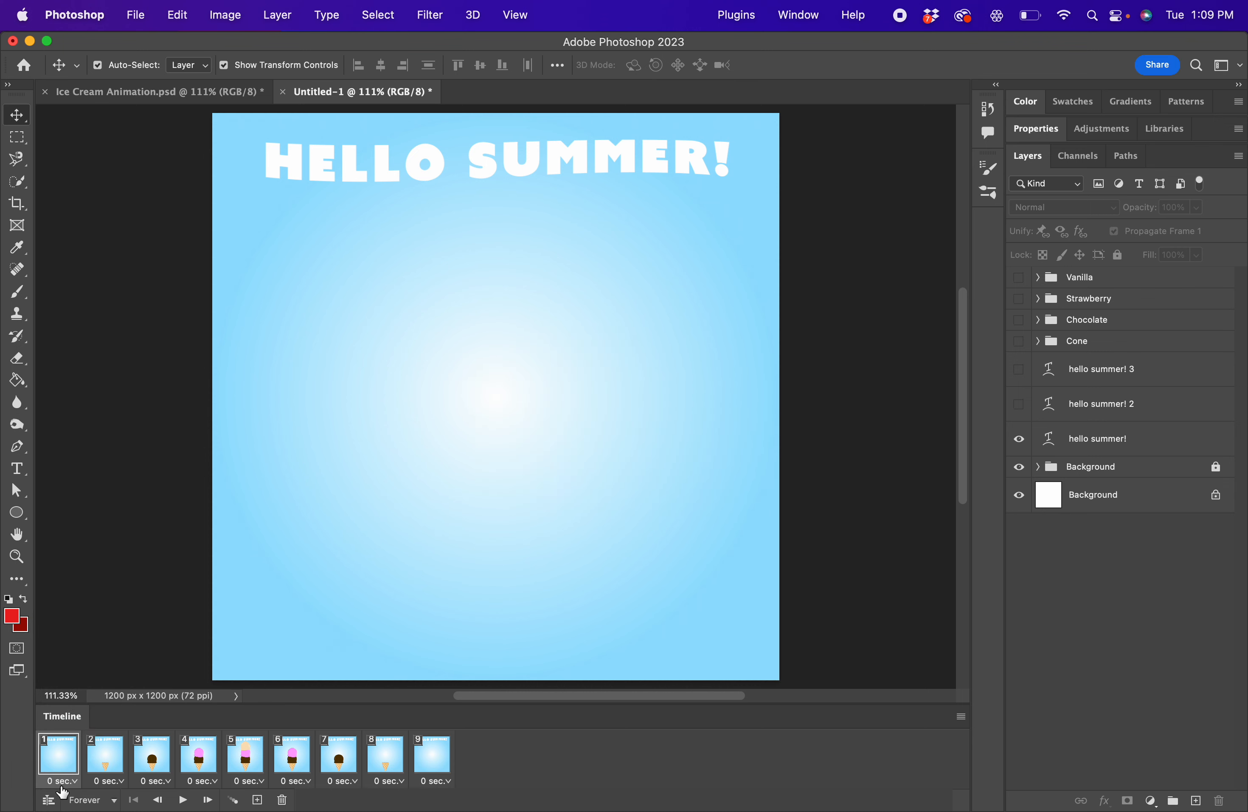
left_click(58, 781)
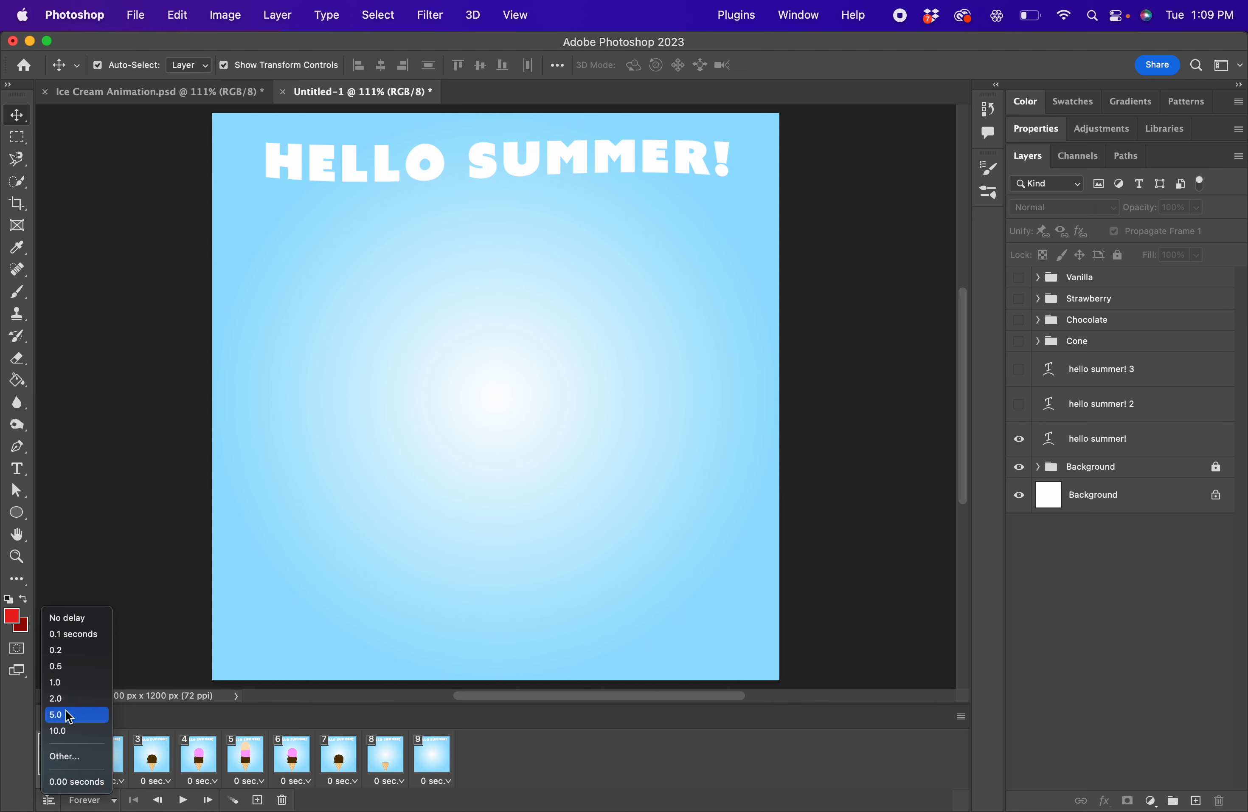
mouse_move(62, 756)
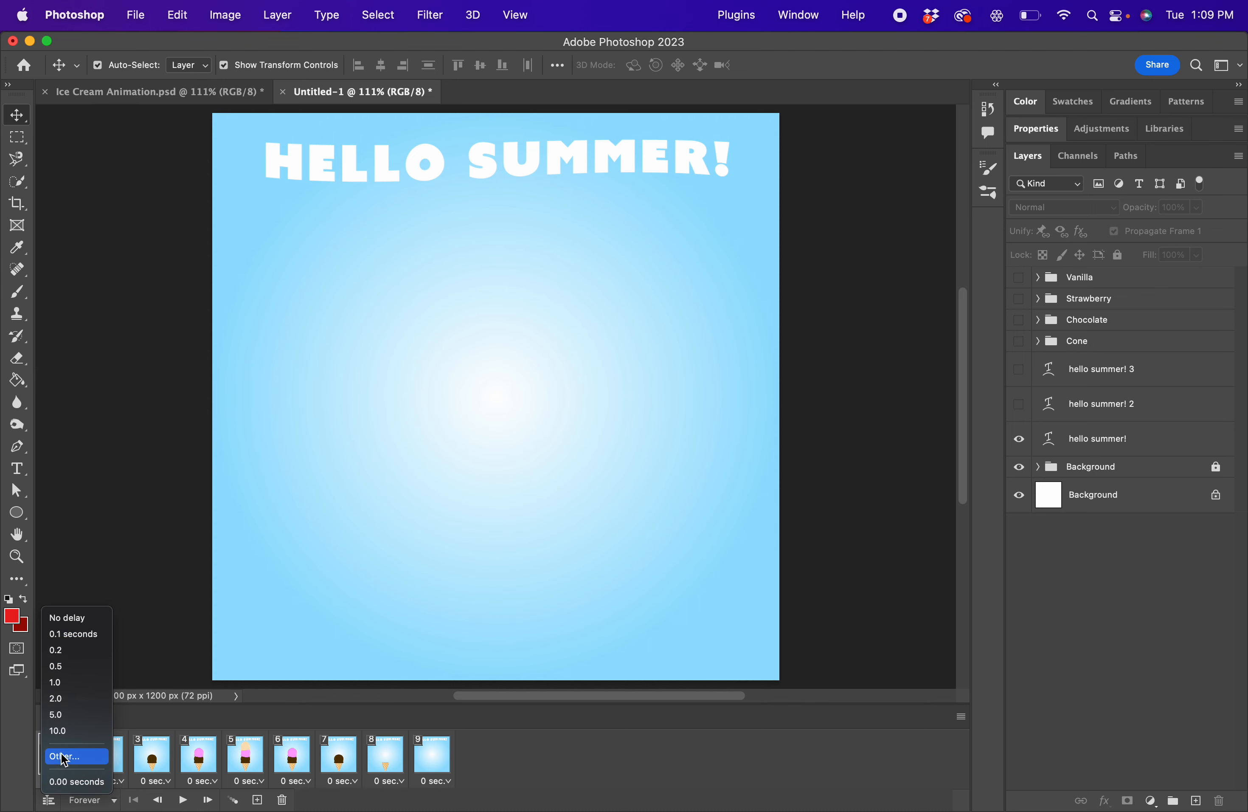
left_click(65, 756)
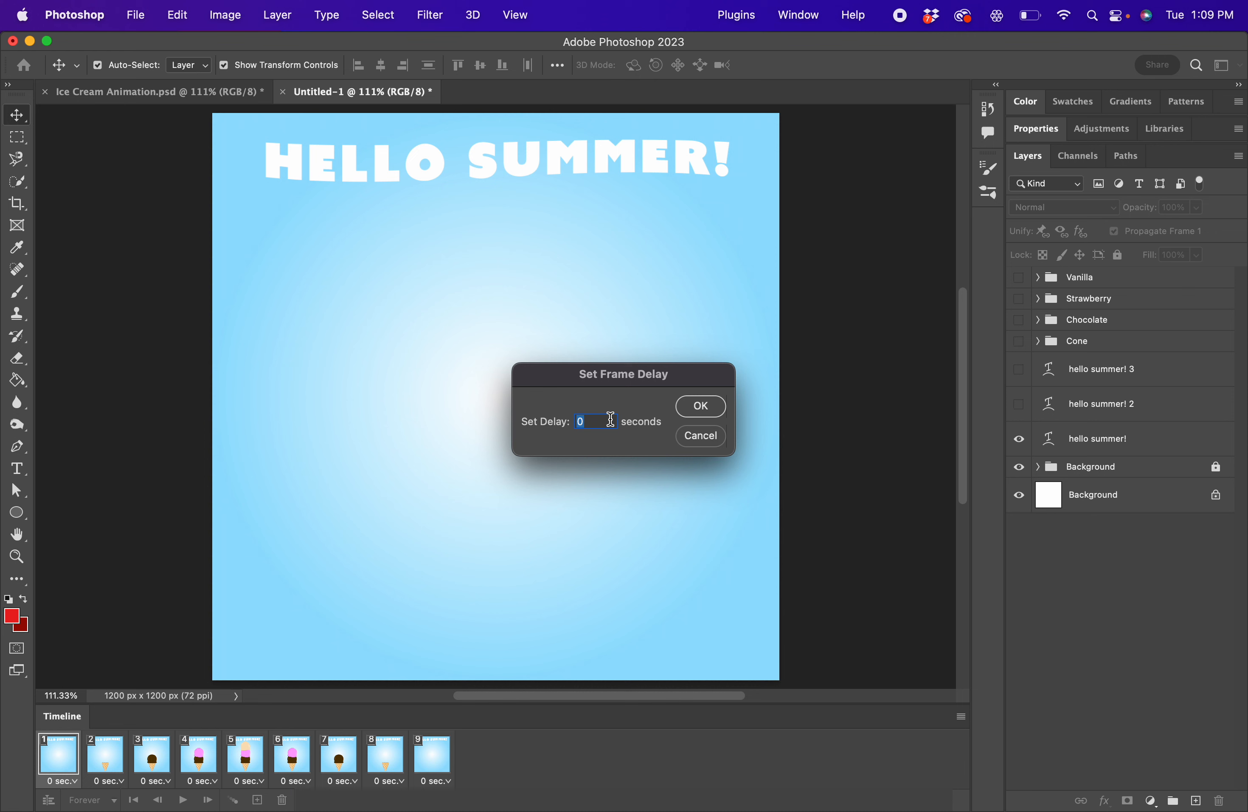
type(".3")
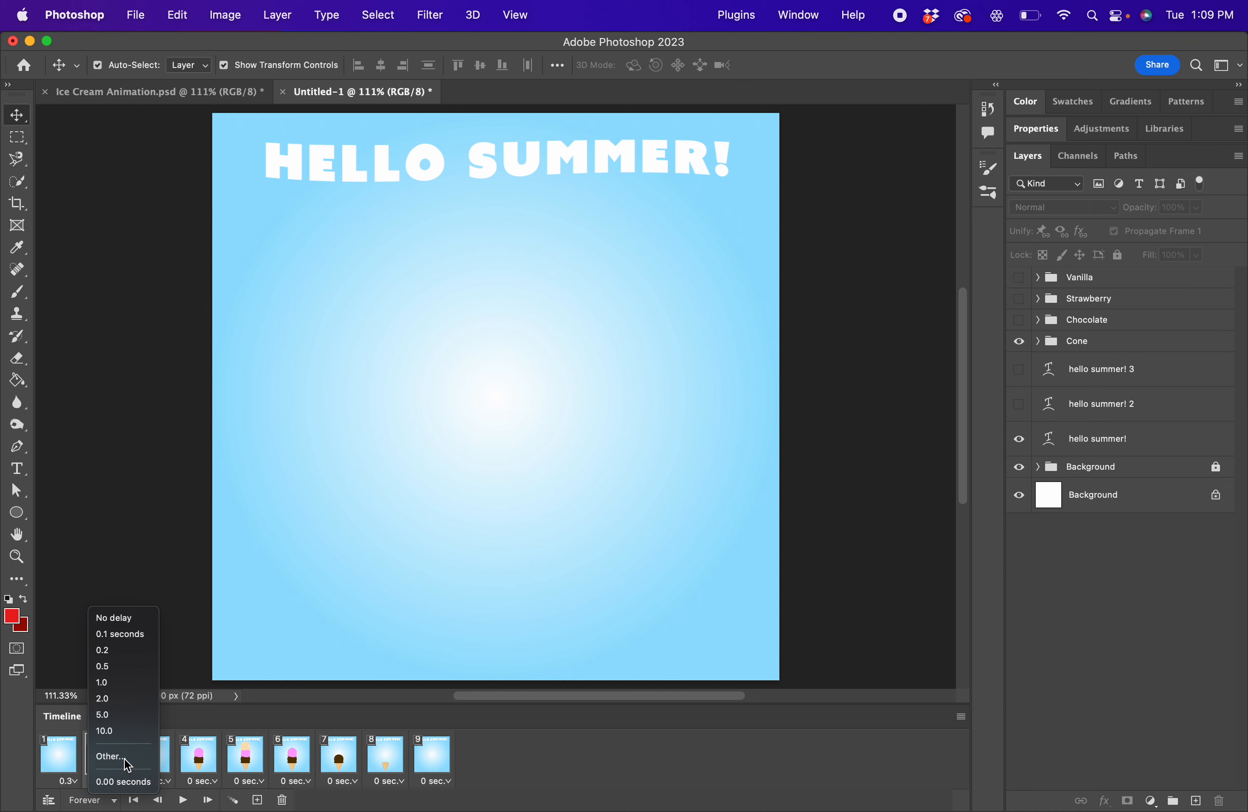
left_click(109, 755)
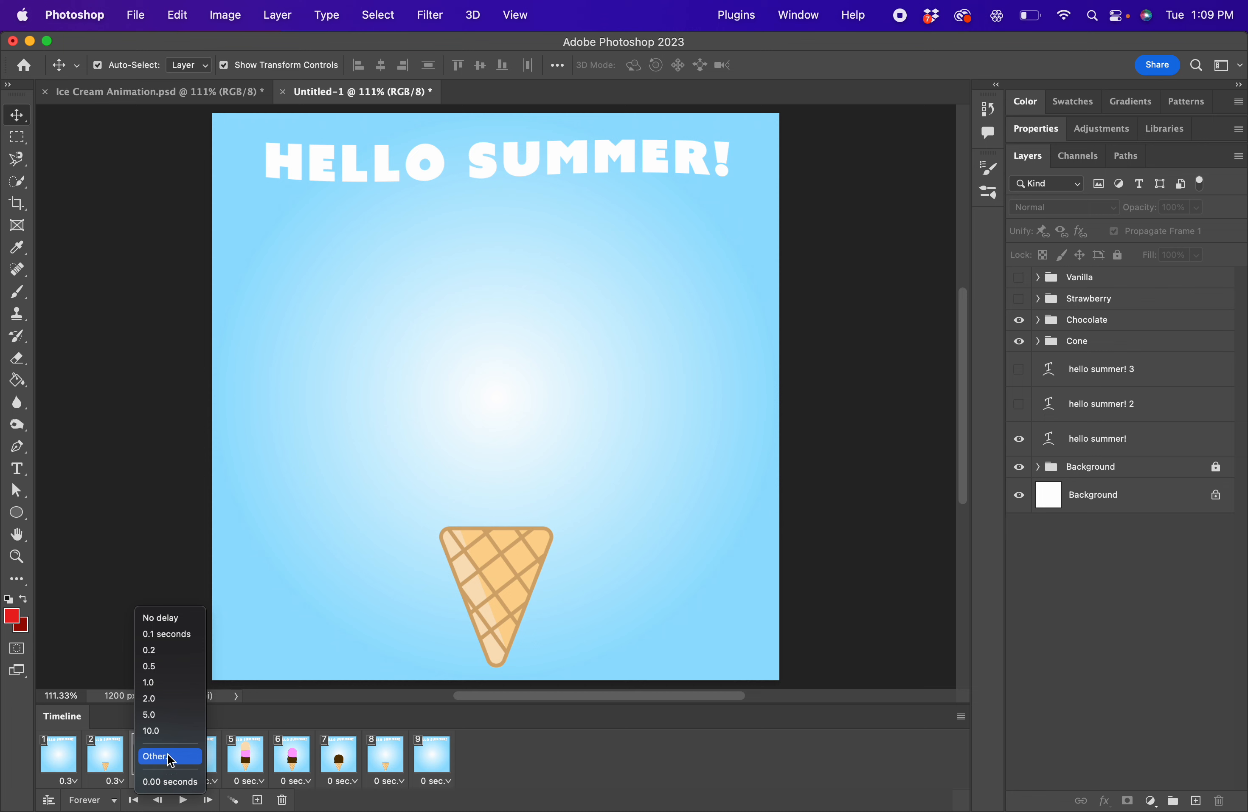
left_click(156, 755)
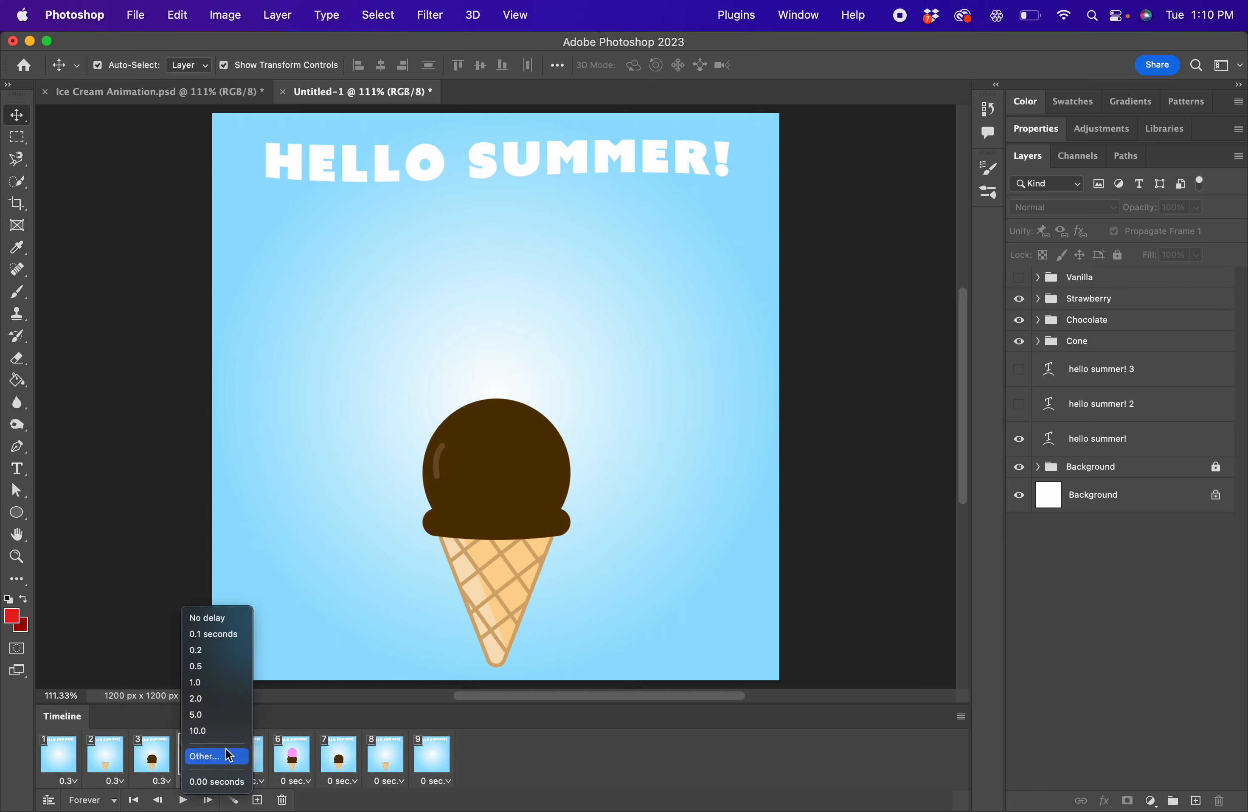
left_click(205, 755)
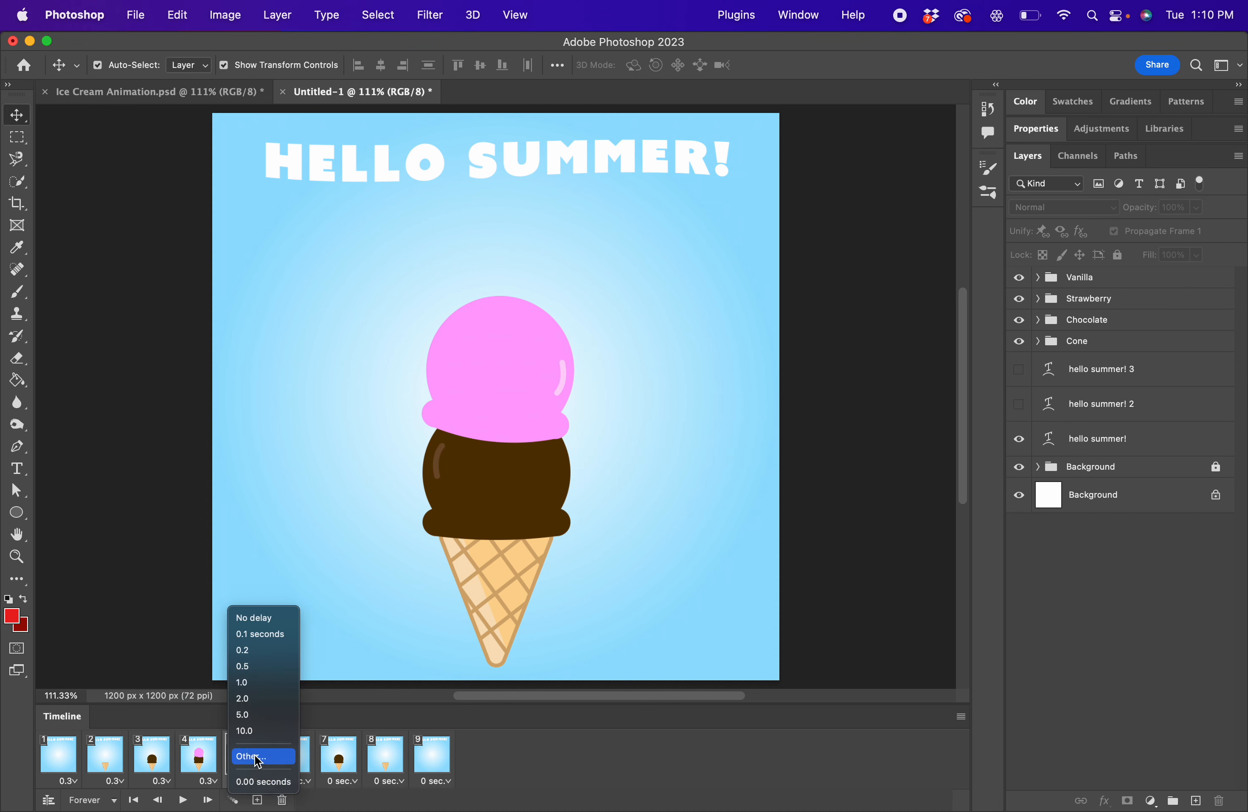
Step: Give frames 5 to 9 the same 0.3-second delay
left_click(248, 754)
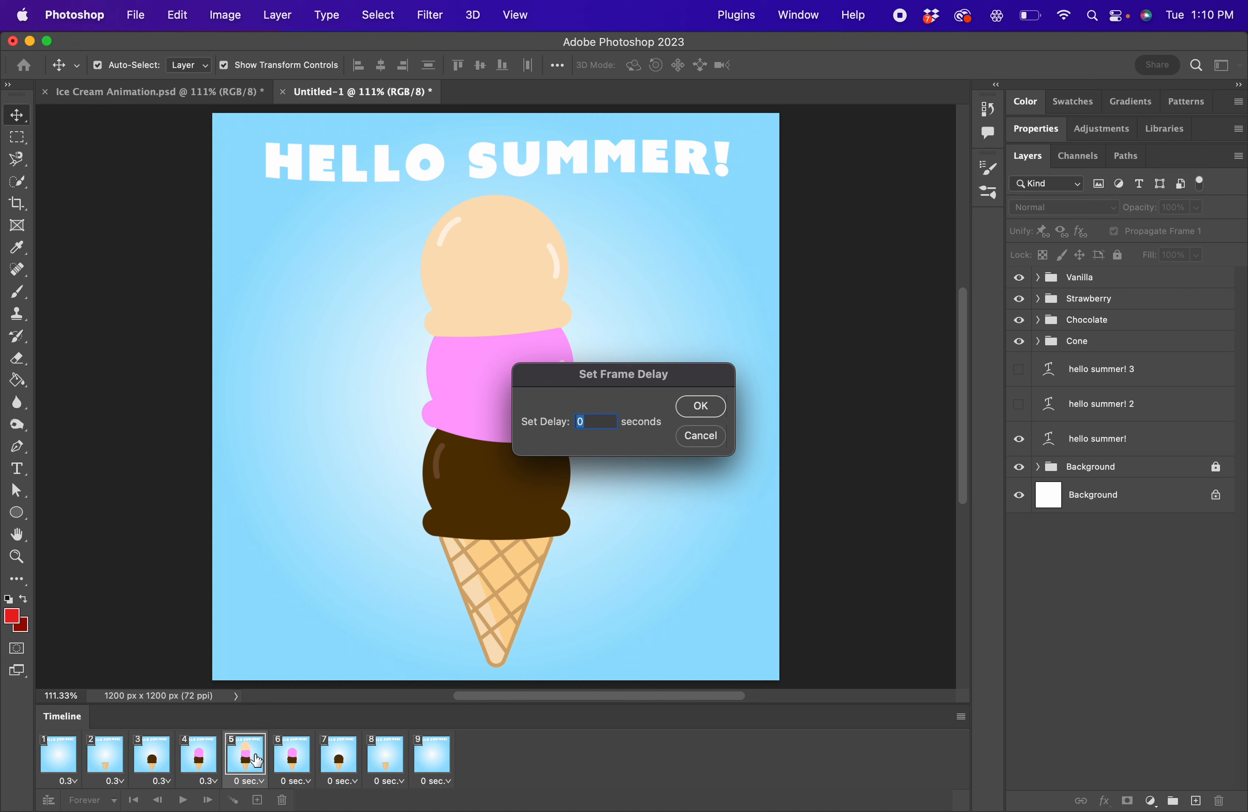
left_click(699, 405)
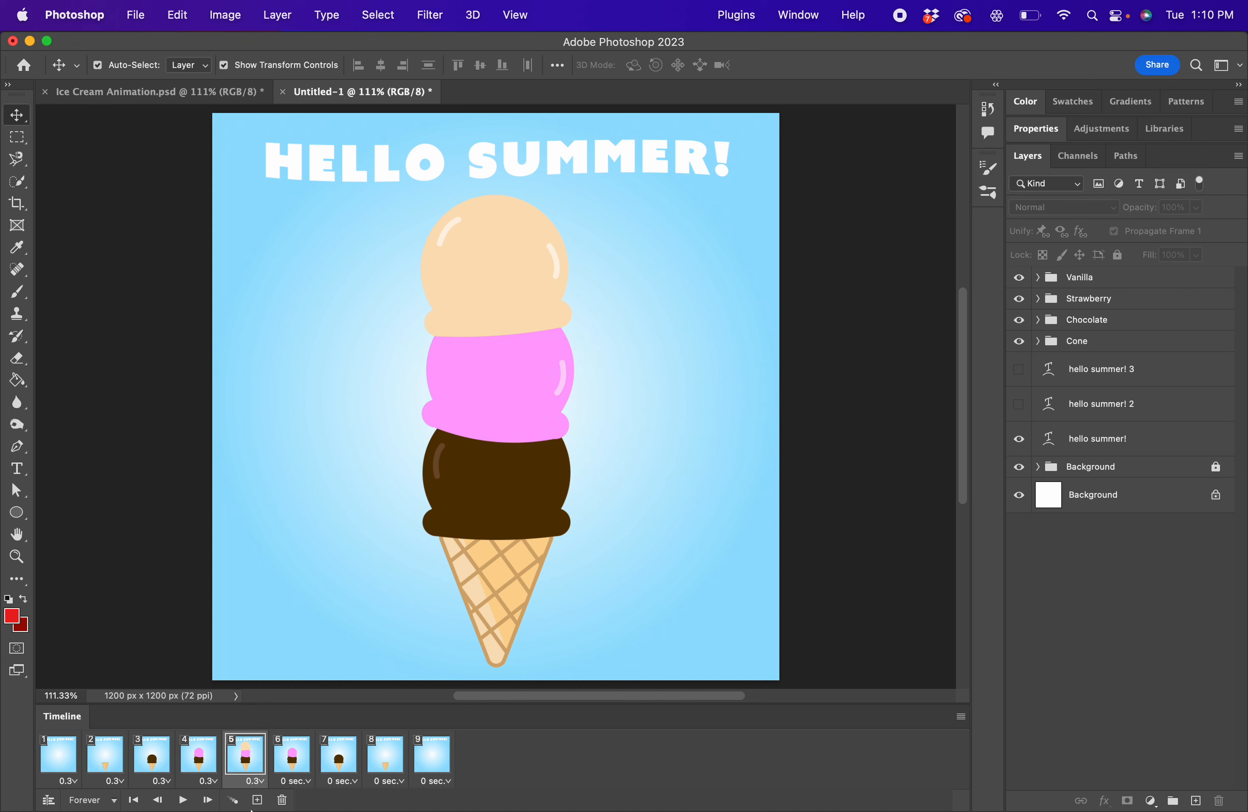
left_click(293, 780)
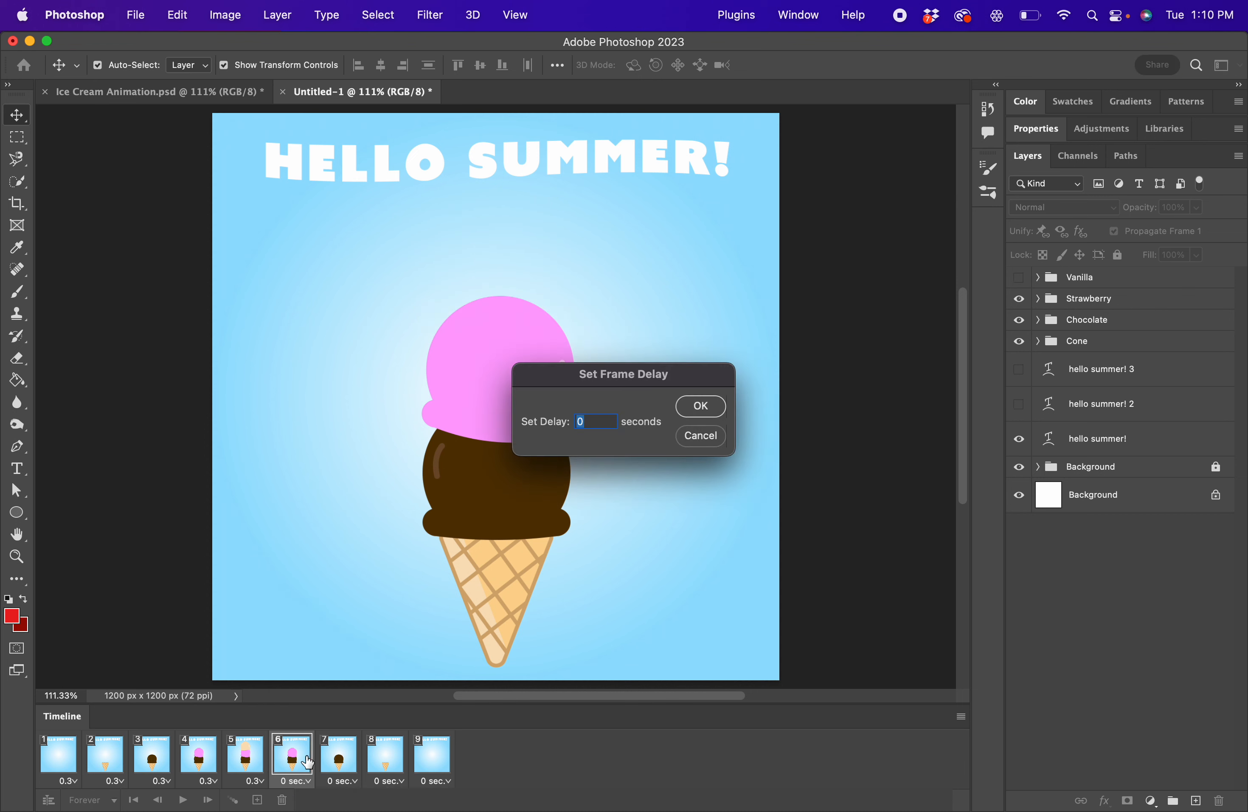
left_click(698, 406)
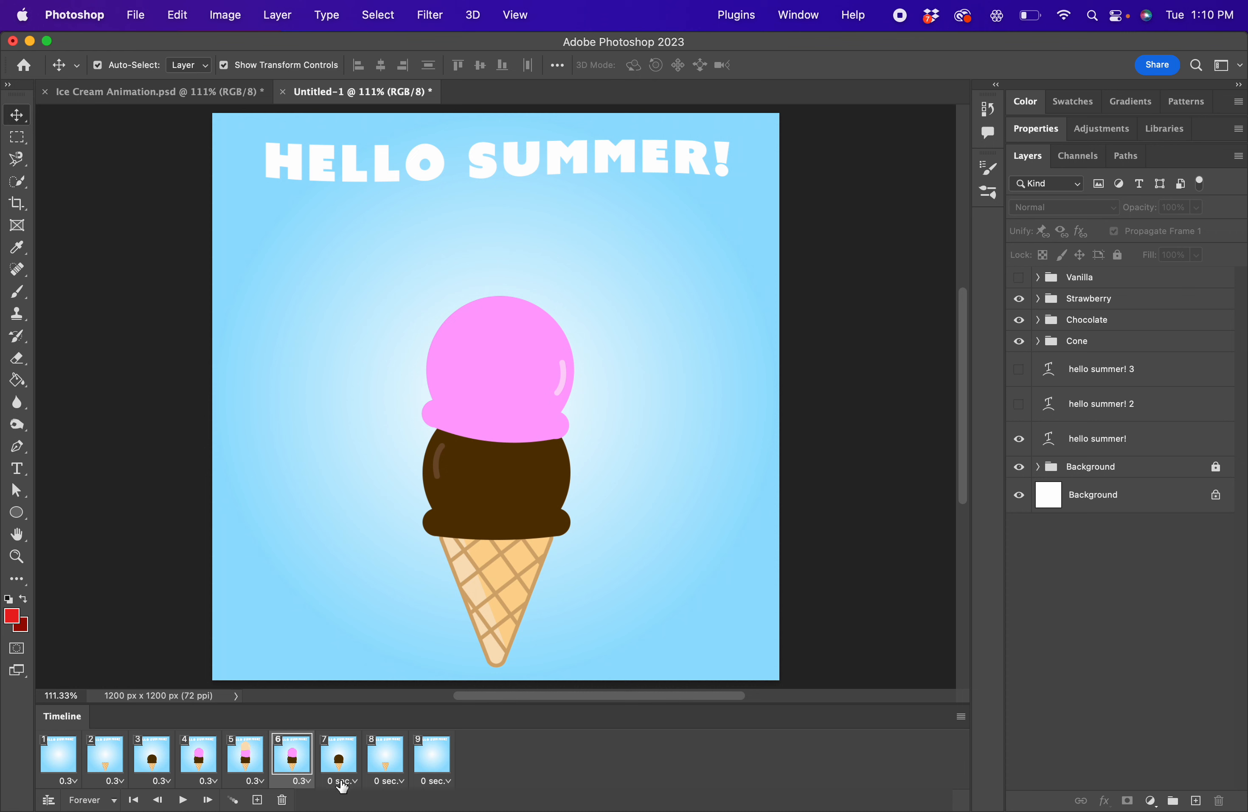
left_click(340, 780)
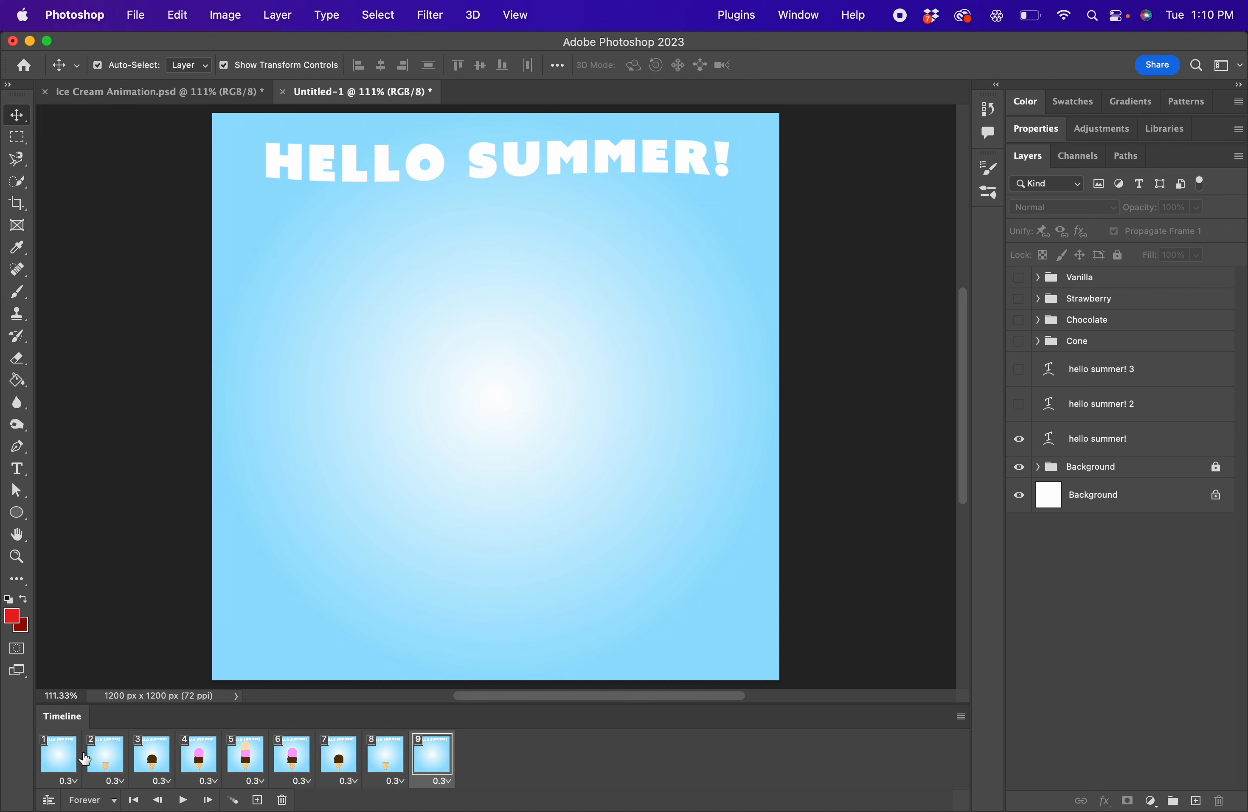
Step: Play the animation with its 0.3-second timing, then stop it on frame 1
left_click(182, 799)
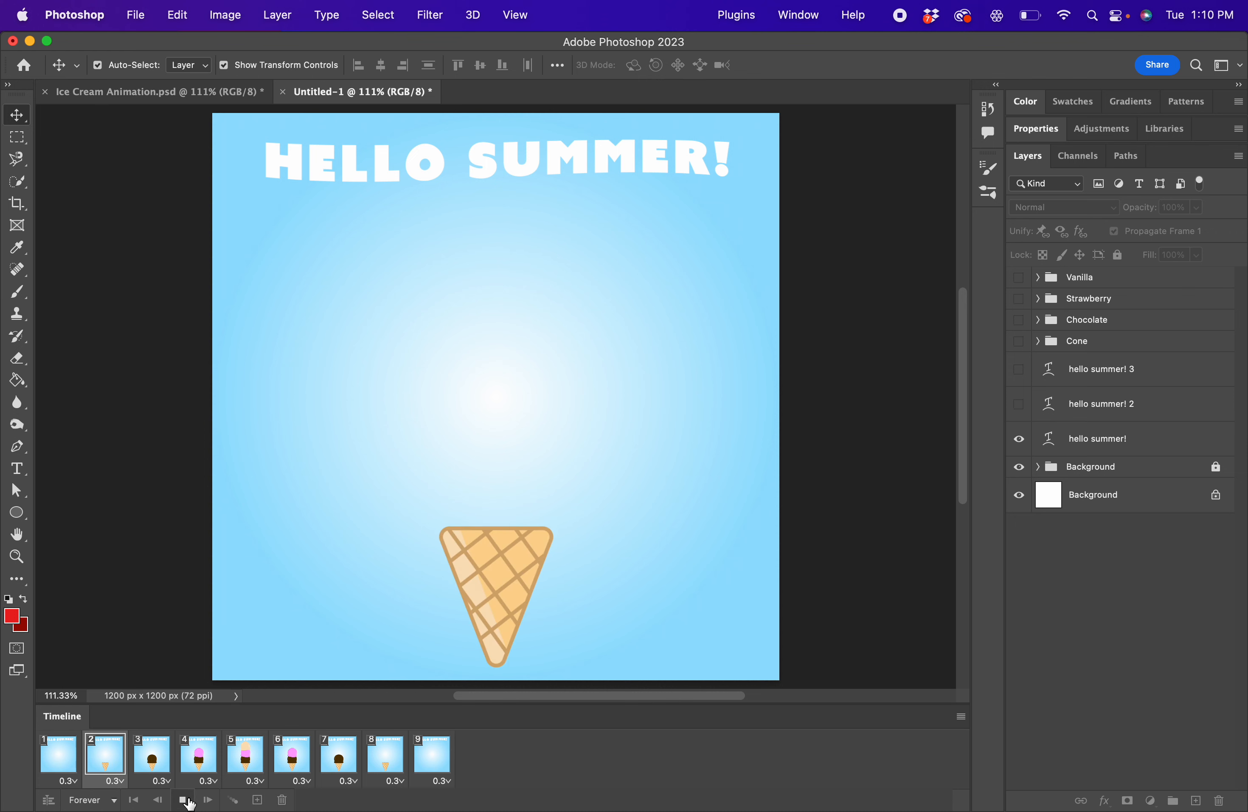
left_click(185, 798)
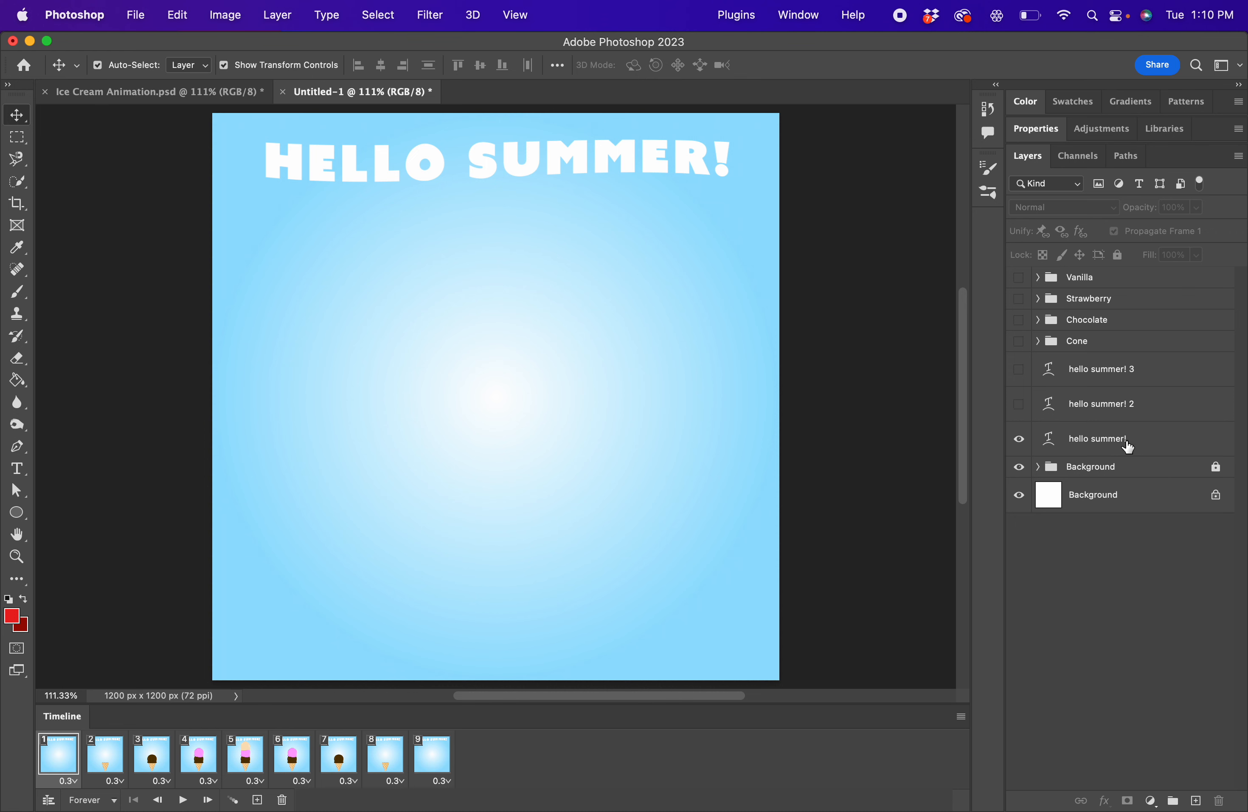
Step: Swap the hello summer! text for the hello summer! 2 version on alternating frames and check frames 1-5
left_click(1018, 341)
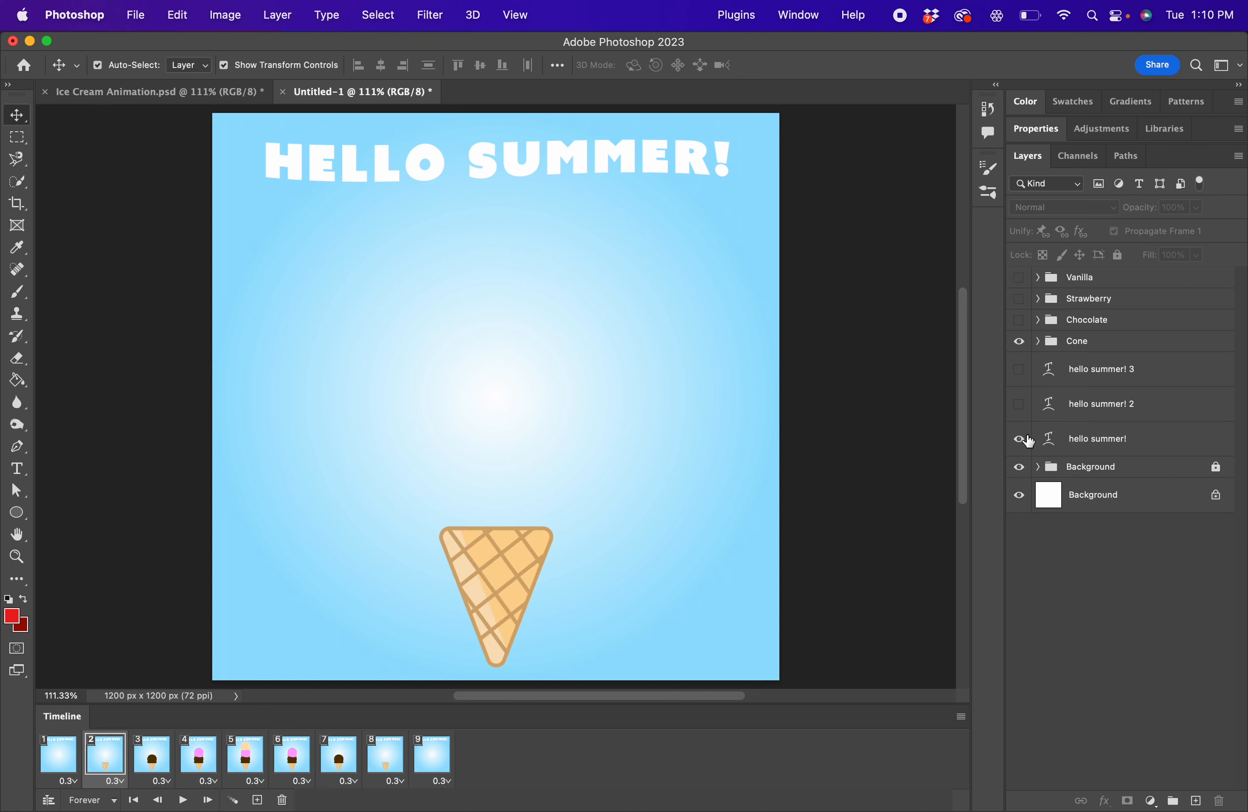
left_click(1018, 405)
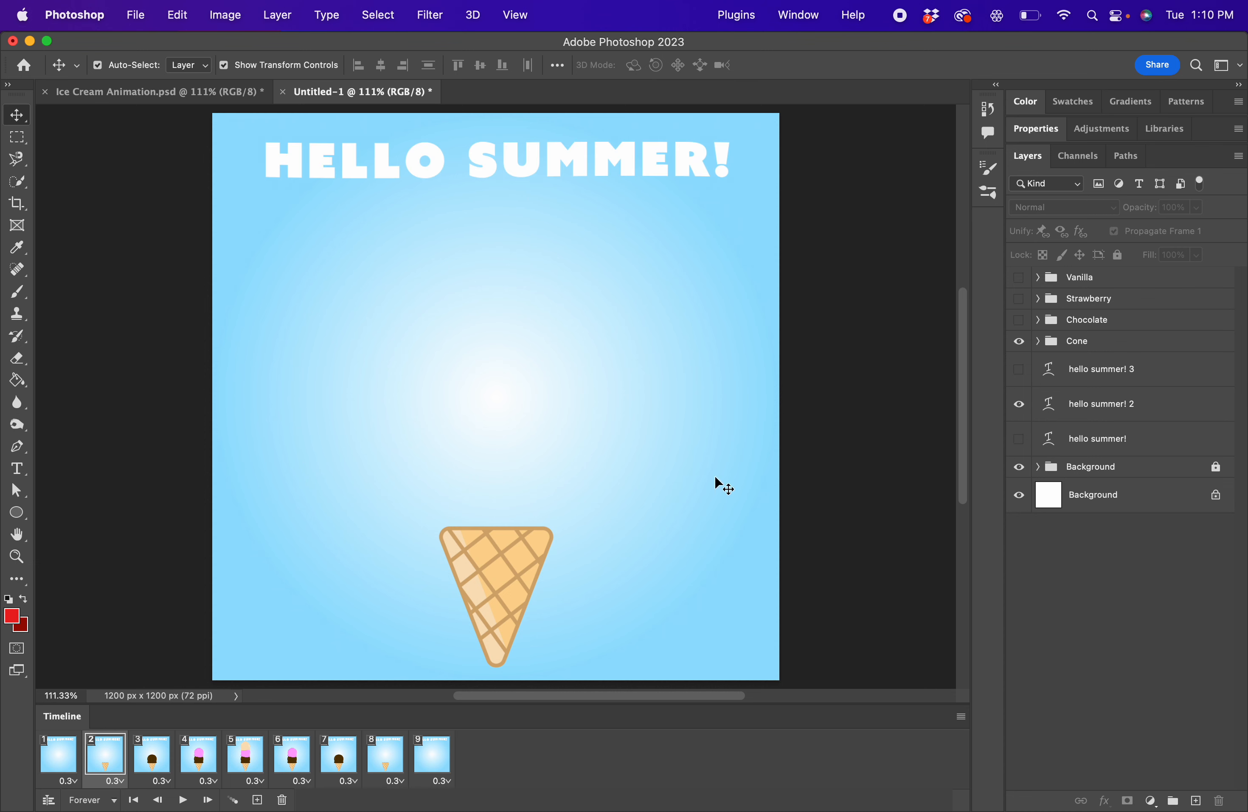
left_click(151, 755)
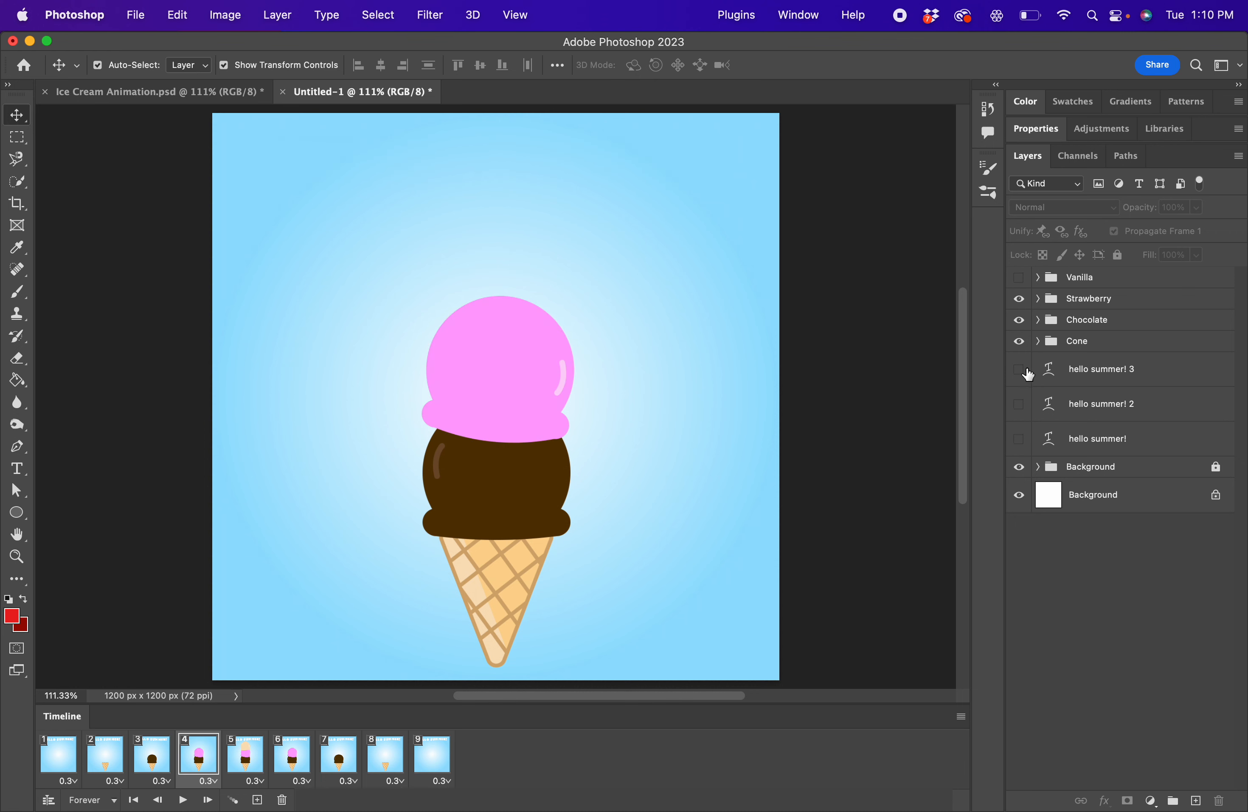
left_click(1018, 403)
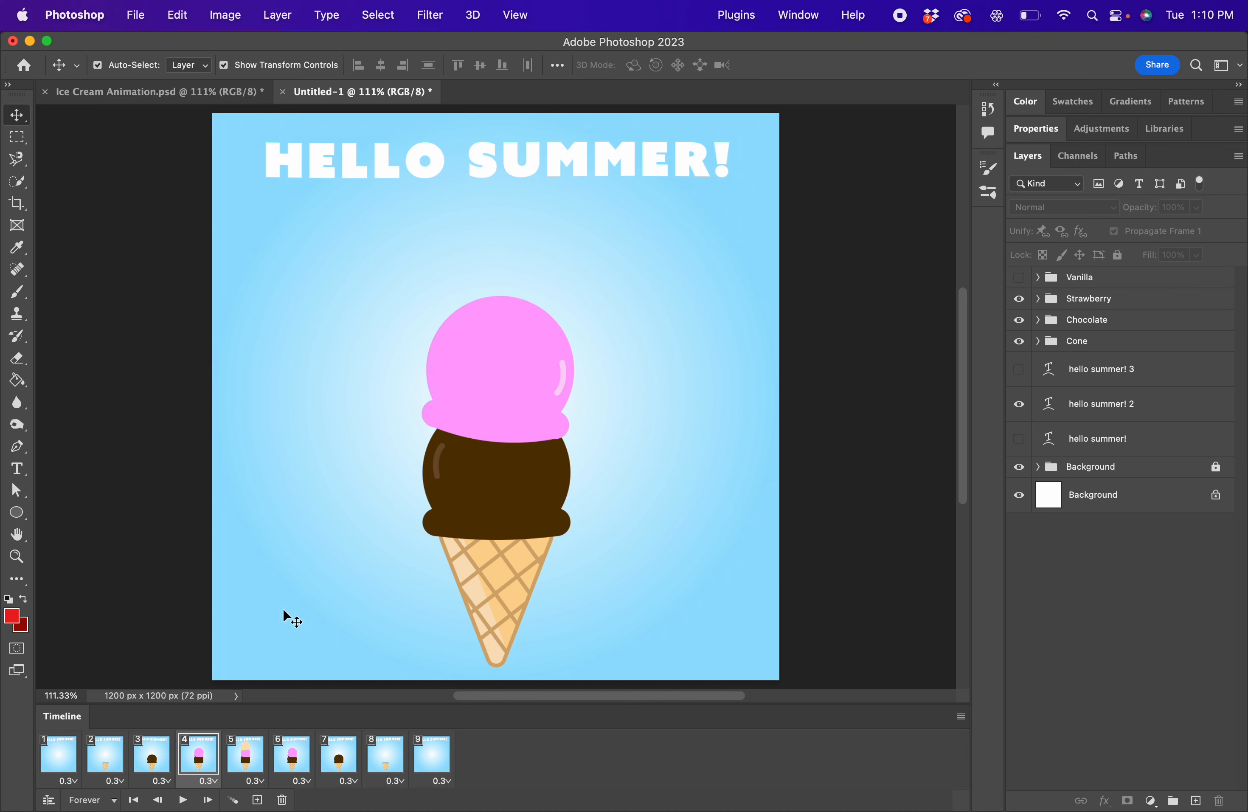
left_click(151, 756)
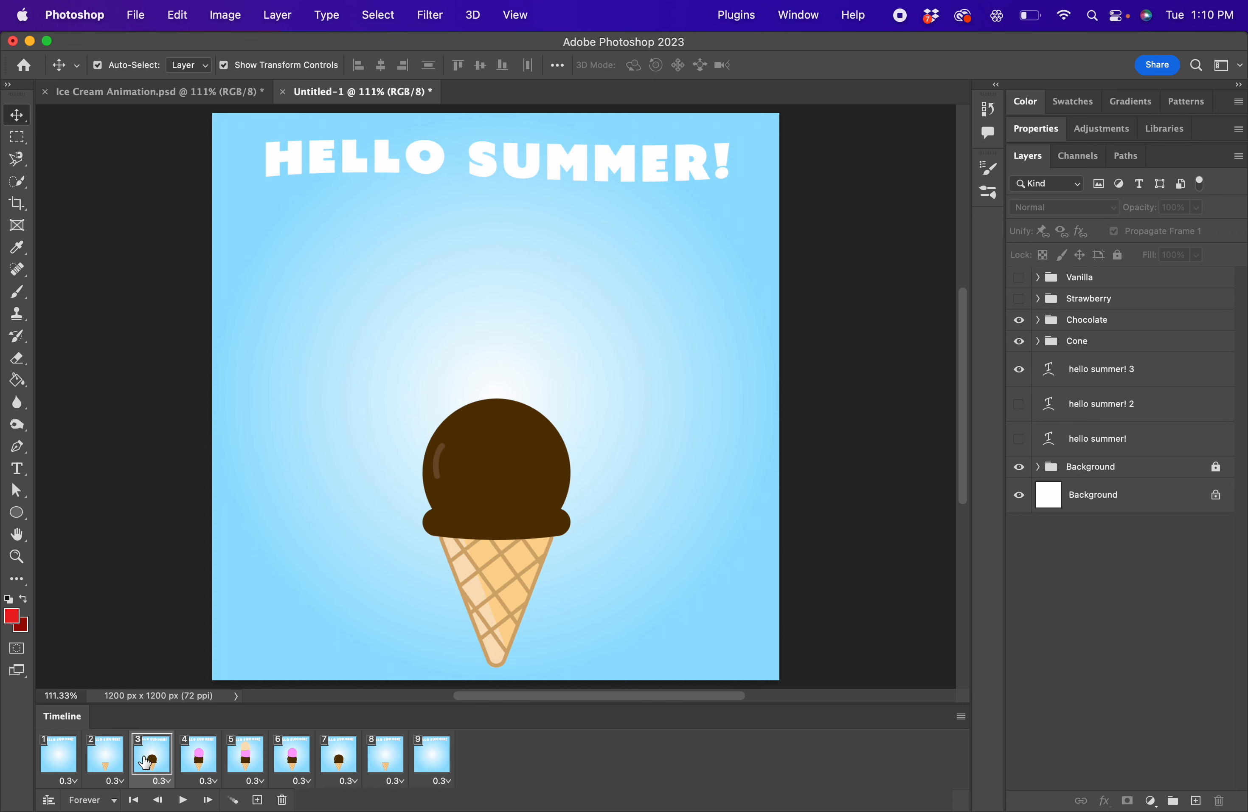
left_click(58, 756)
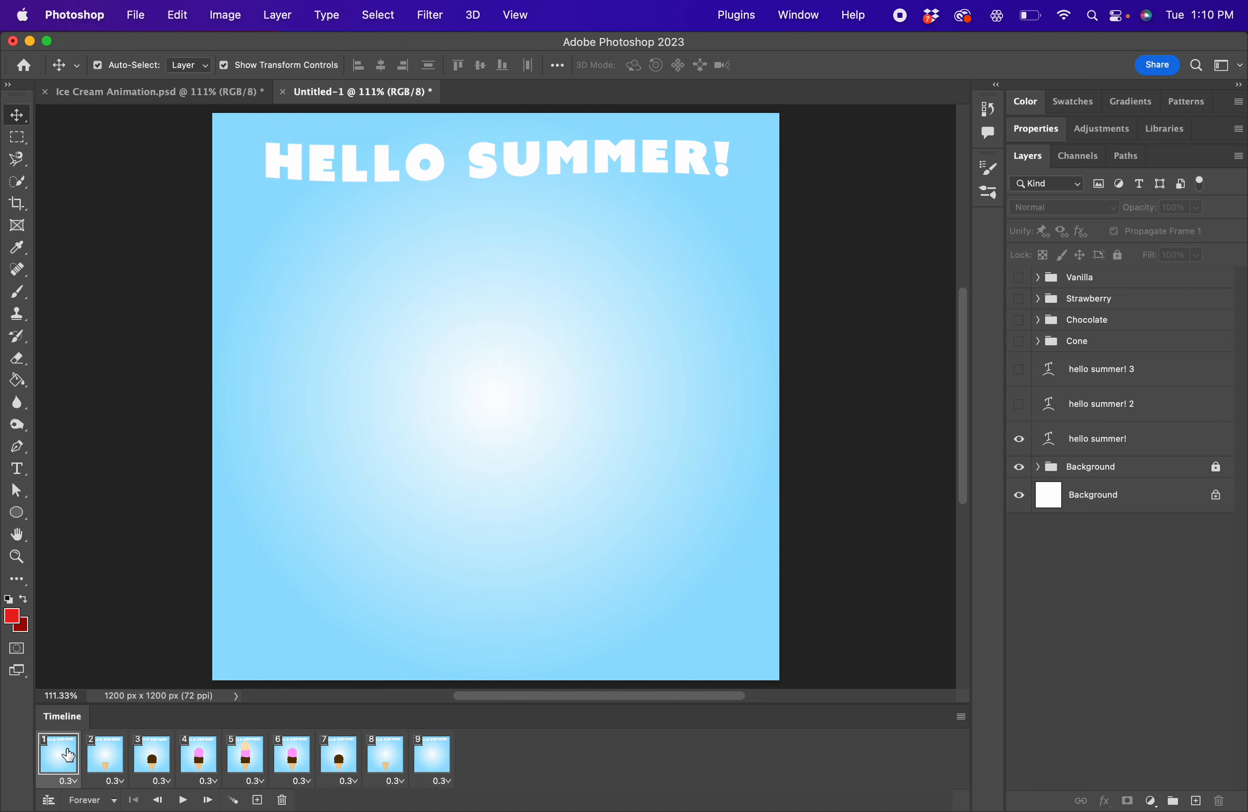
left_click(198, 755)
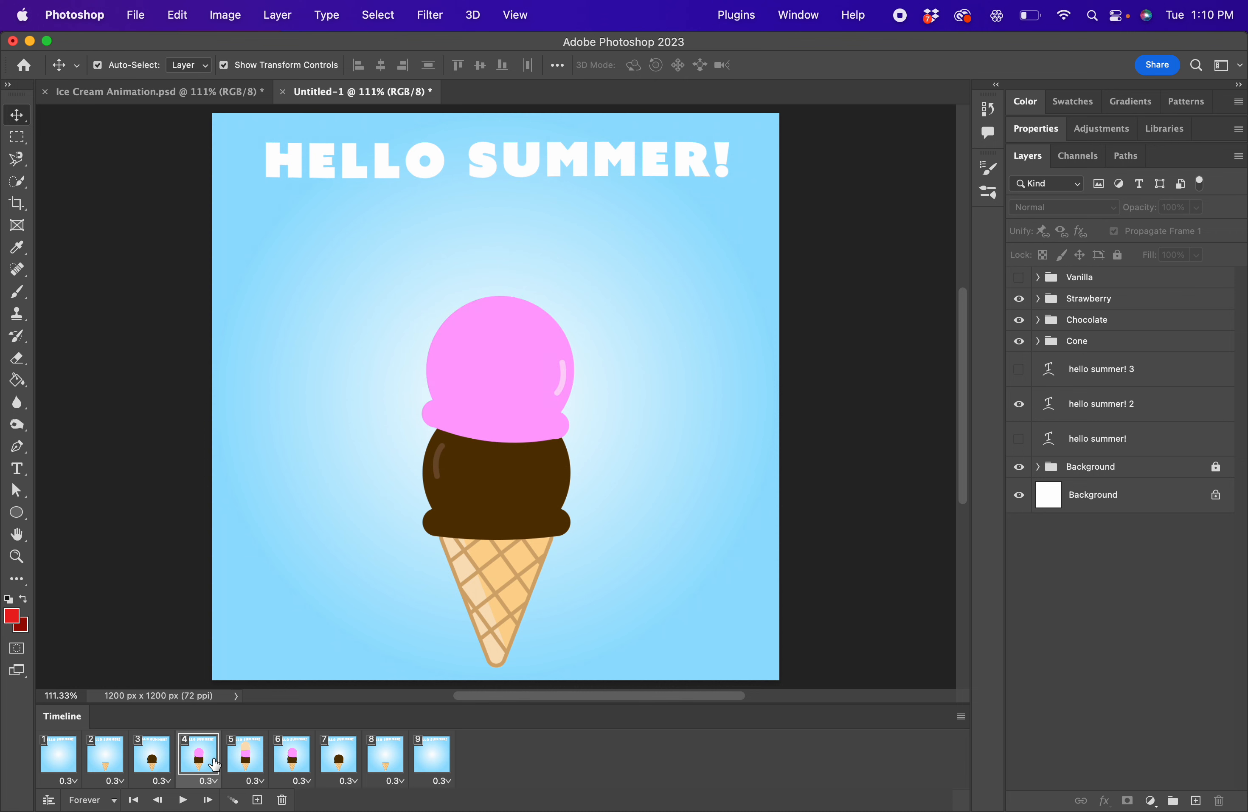
left_click(245, 756)
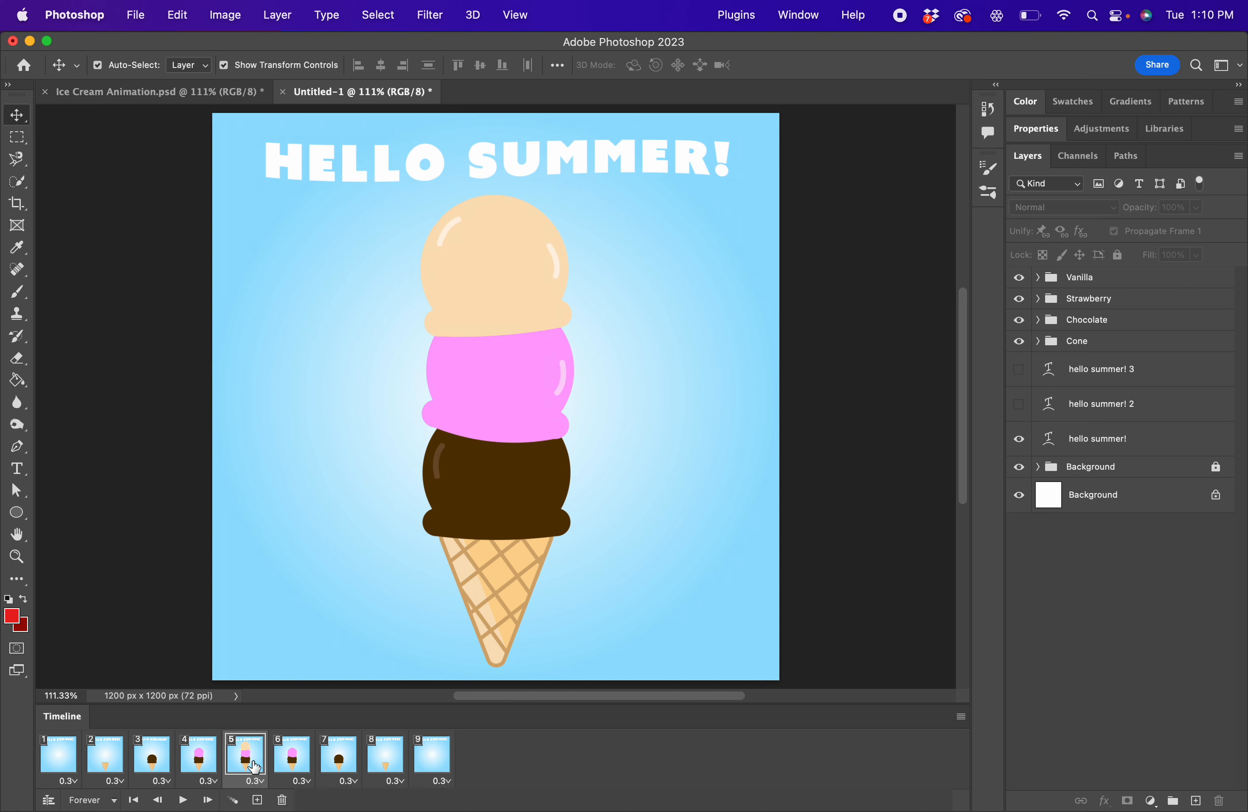
left_click(105, 757)
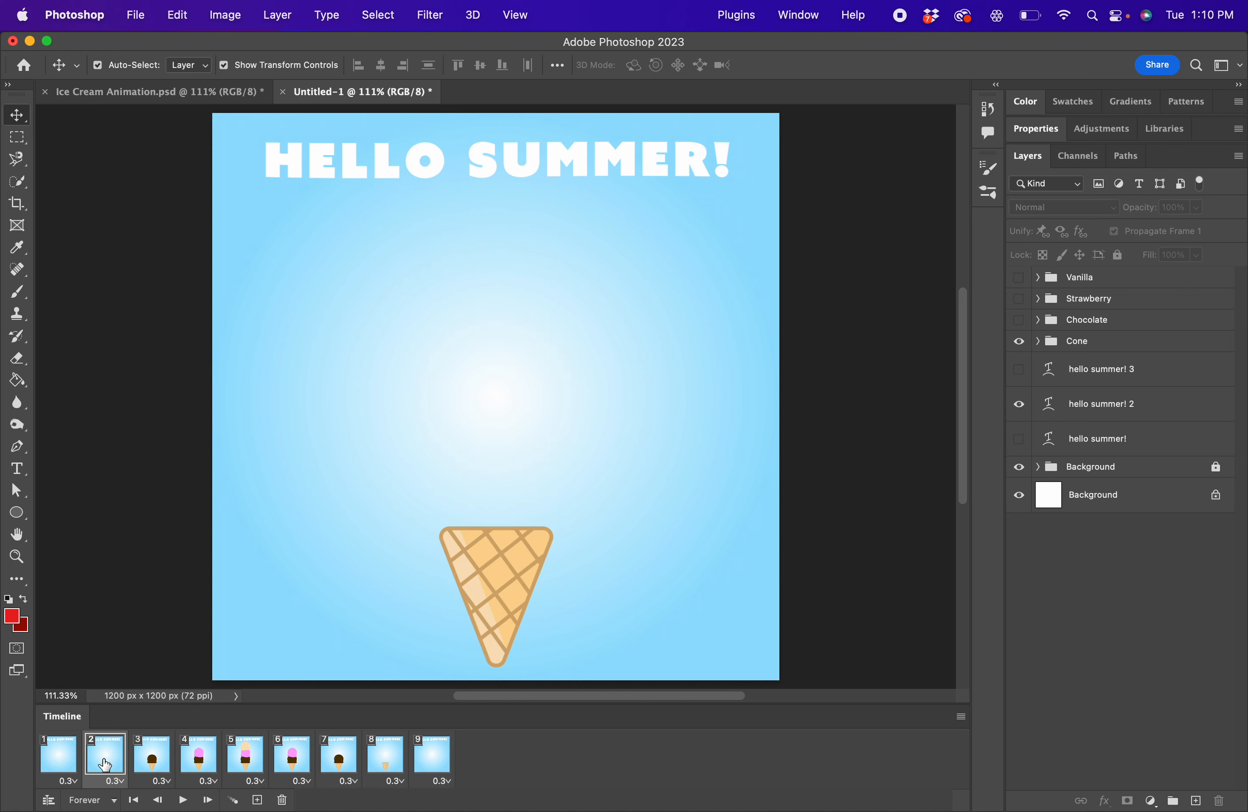
left_click(151, 756)
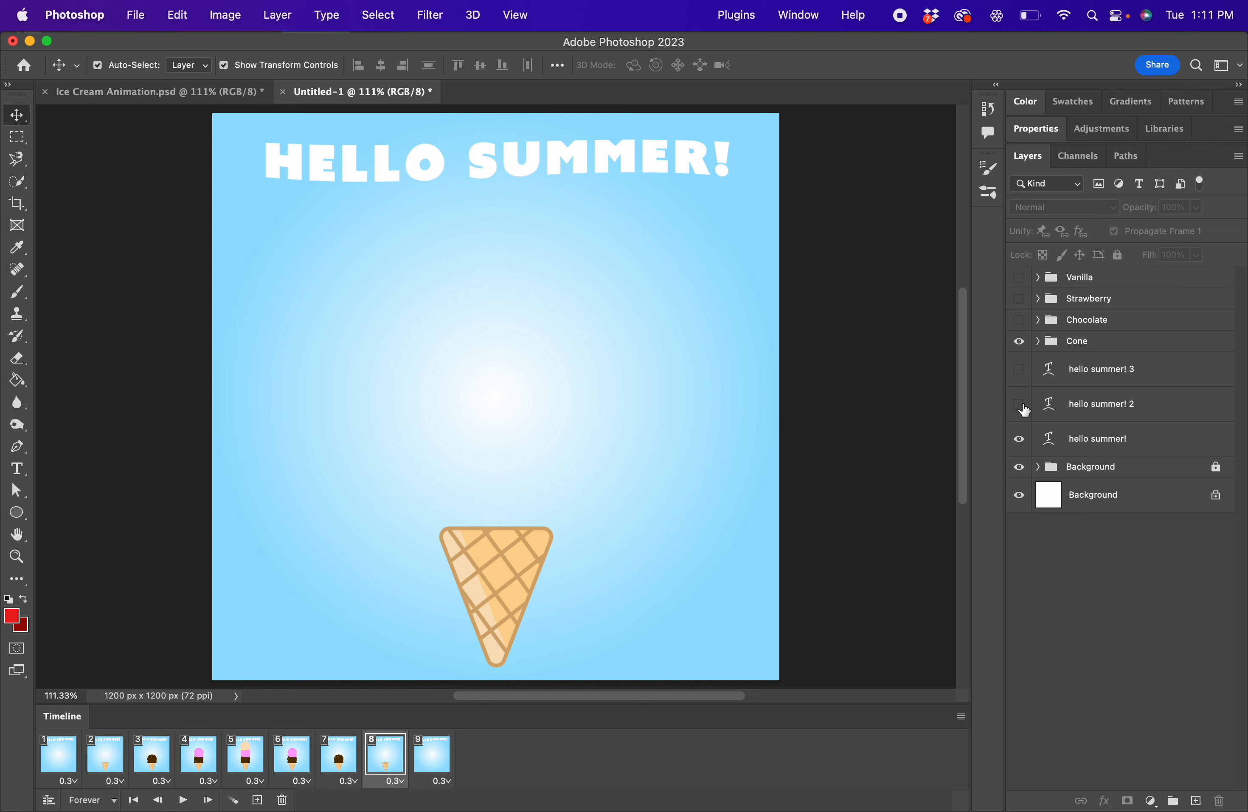
Step: Show the alternate text version on frame 8, review frames 1, 3, 5 and 8, then start playback
left_click(1018, 403)
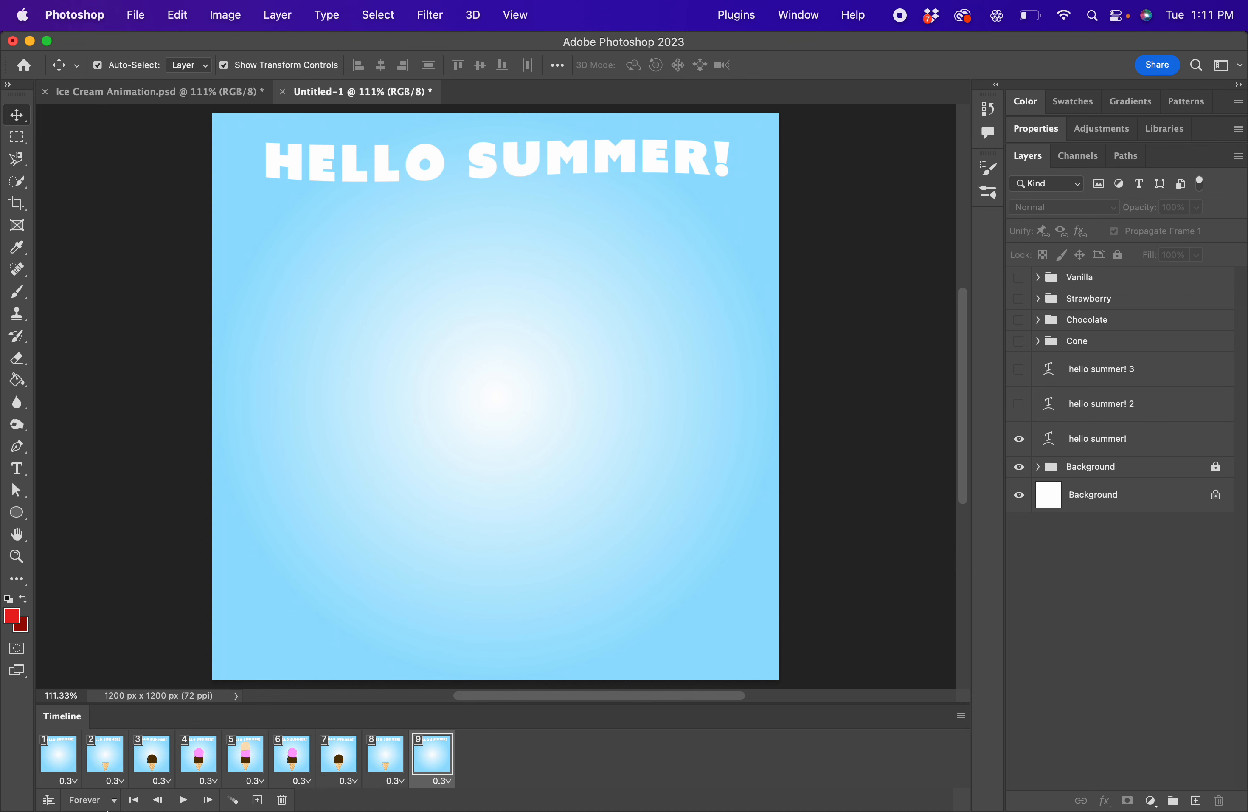
left_click(58, 755)
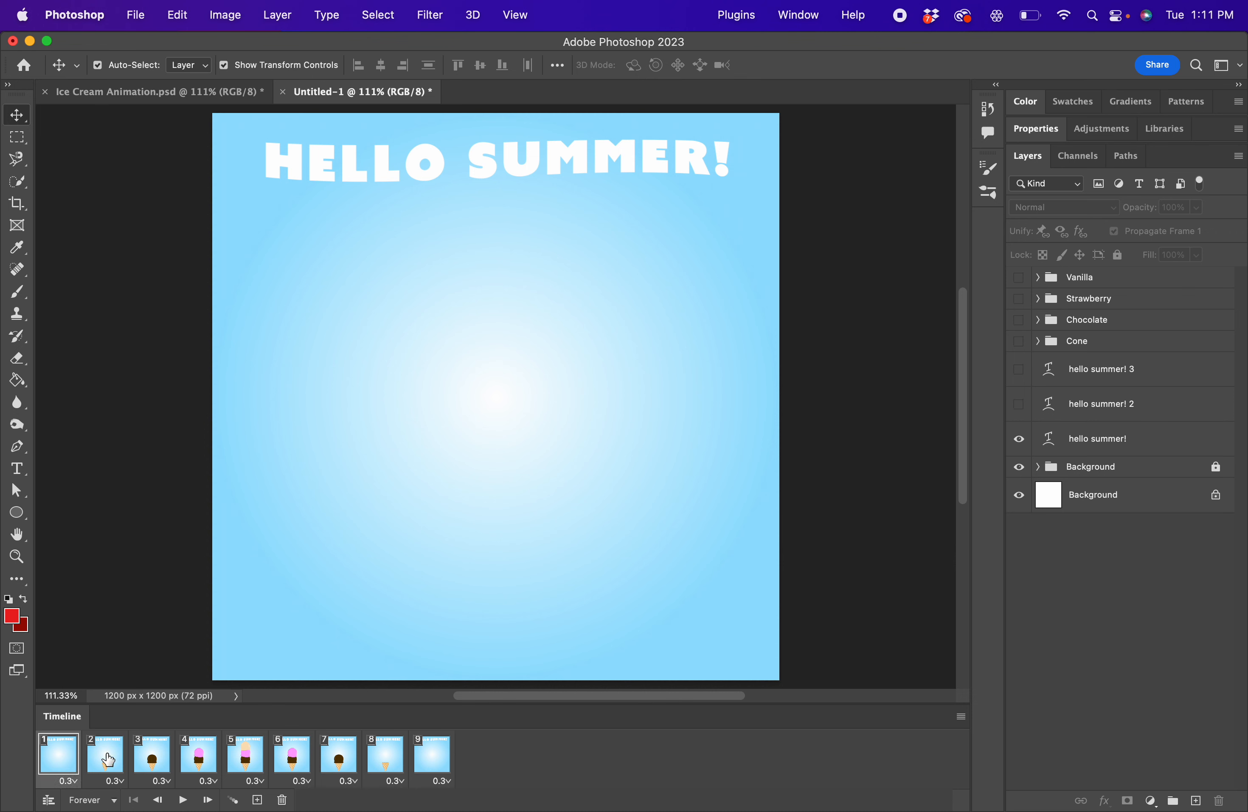
left_click(151, 756)
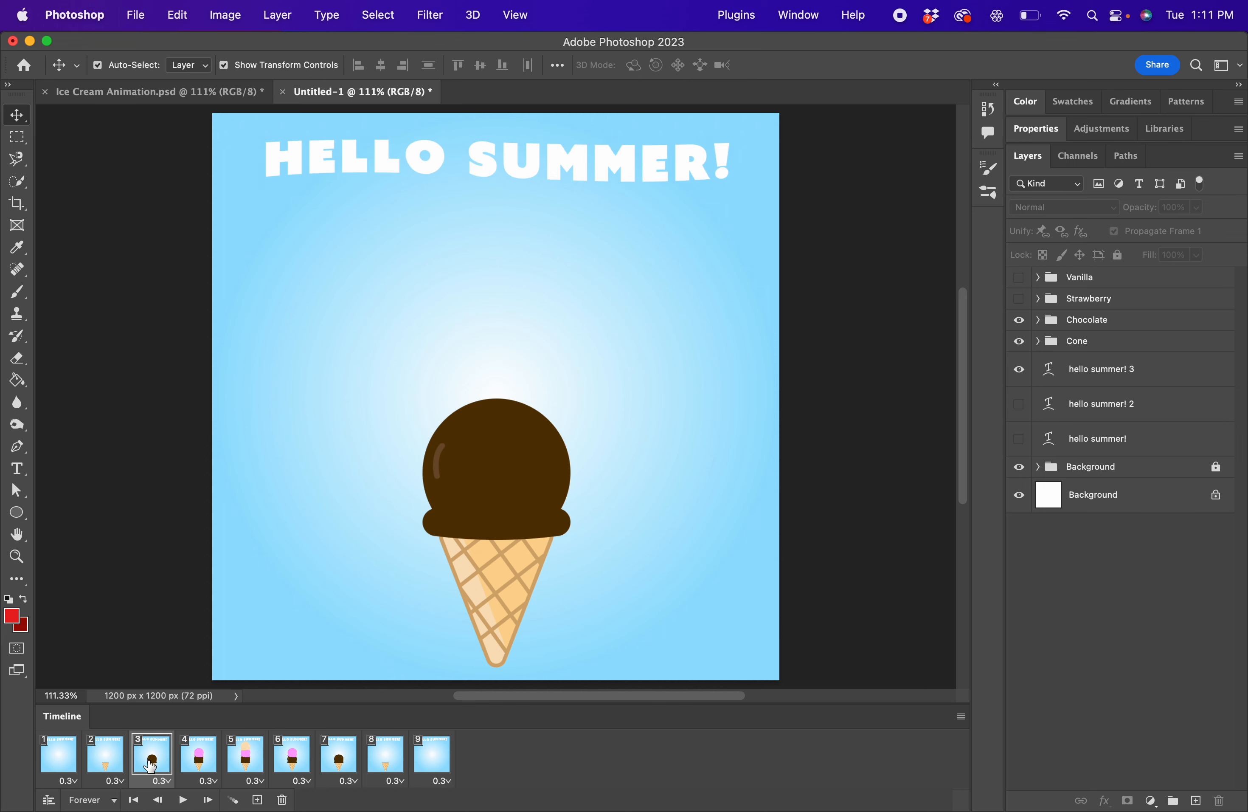
left_click(246, 756)
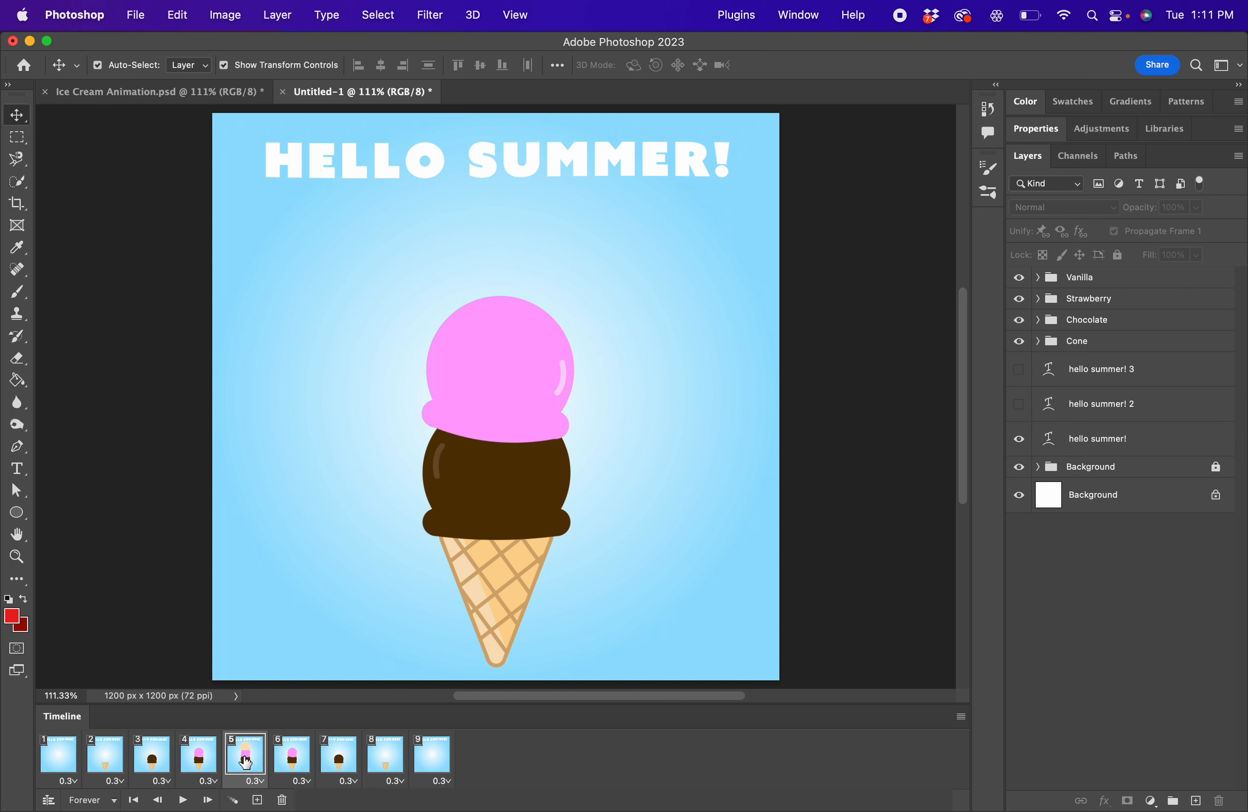
left_click(384, 755)
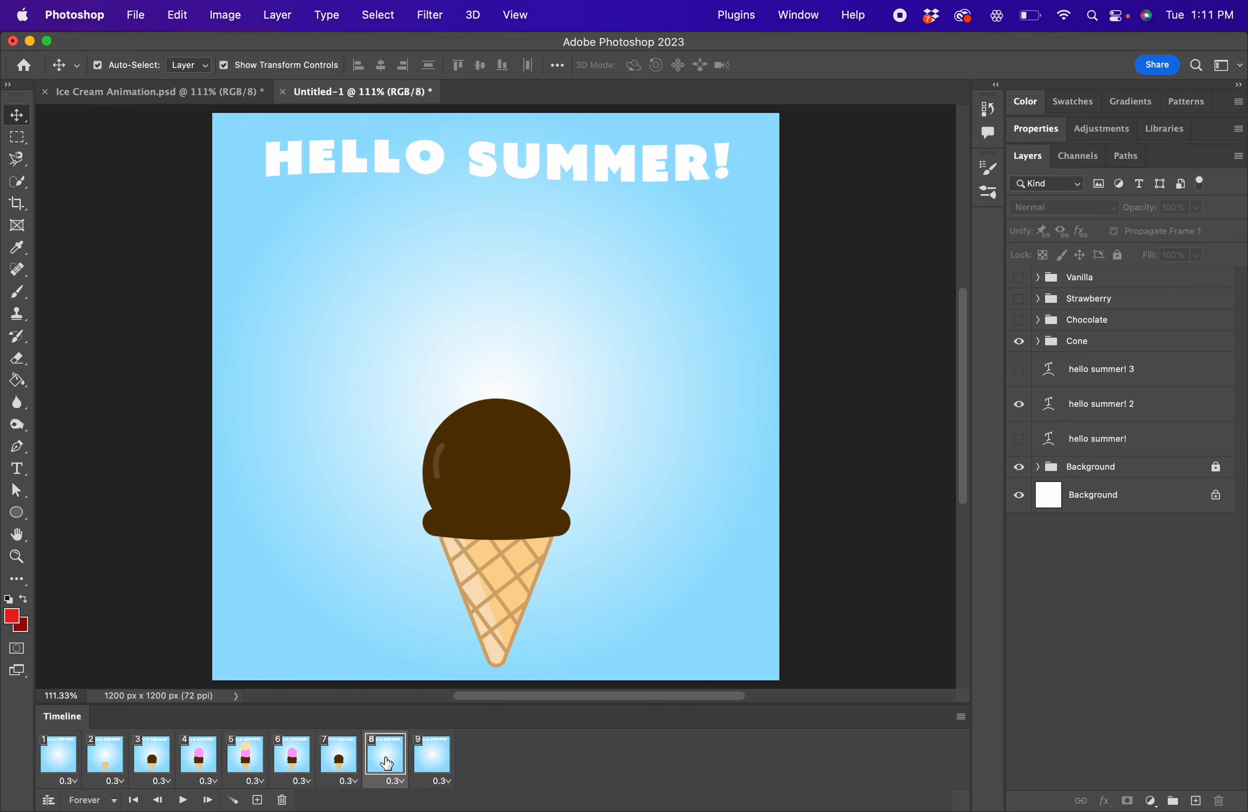
left_click(432, 757)
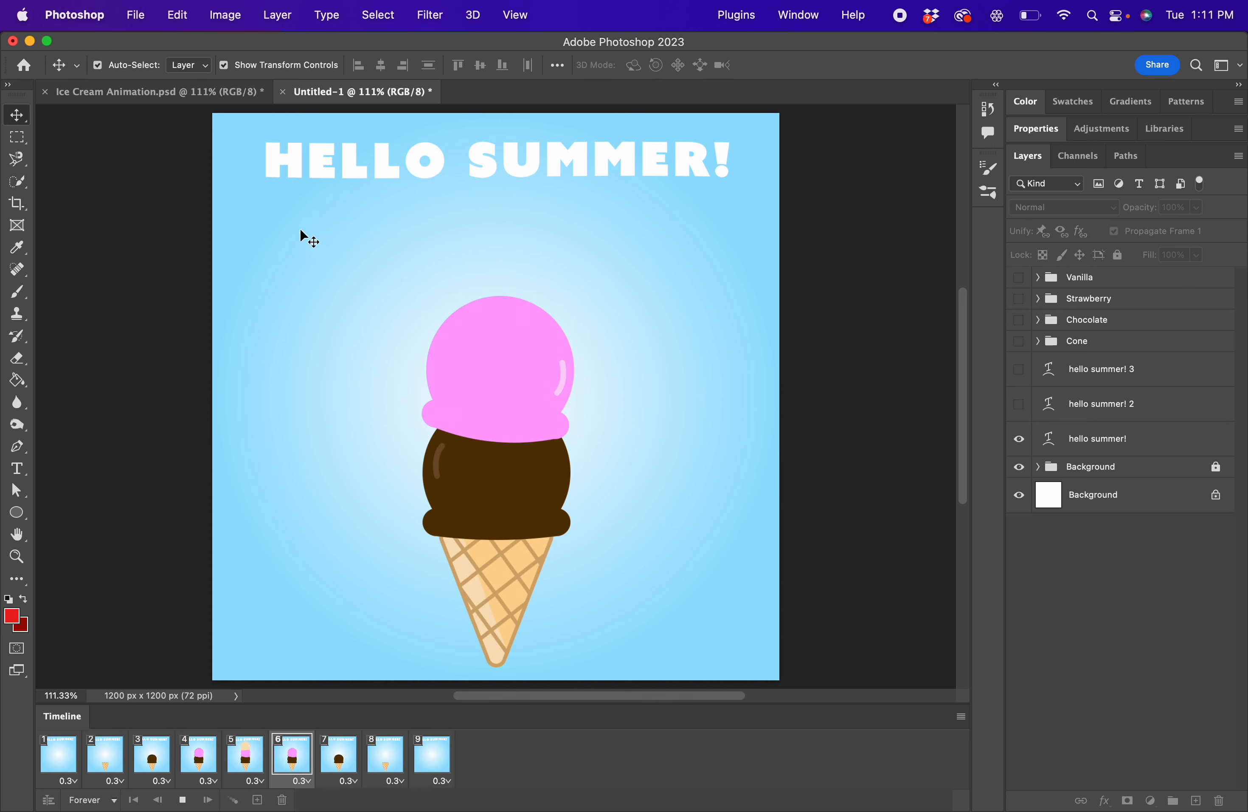
Step: Step through frames 3, 9, 6 while the looping scoop-and-waving-text animation plays
left_click(150, 756)
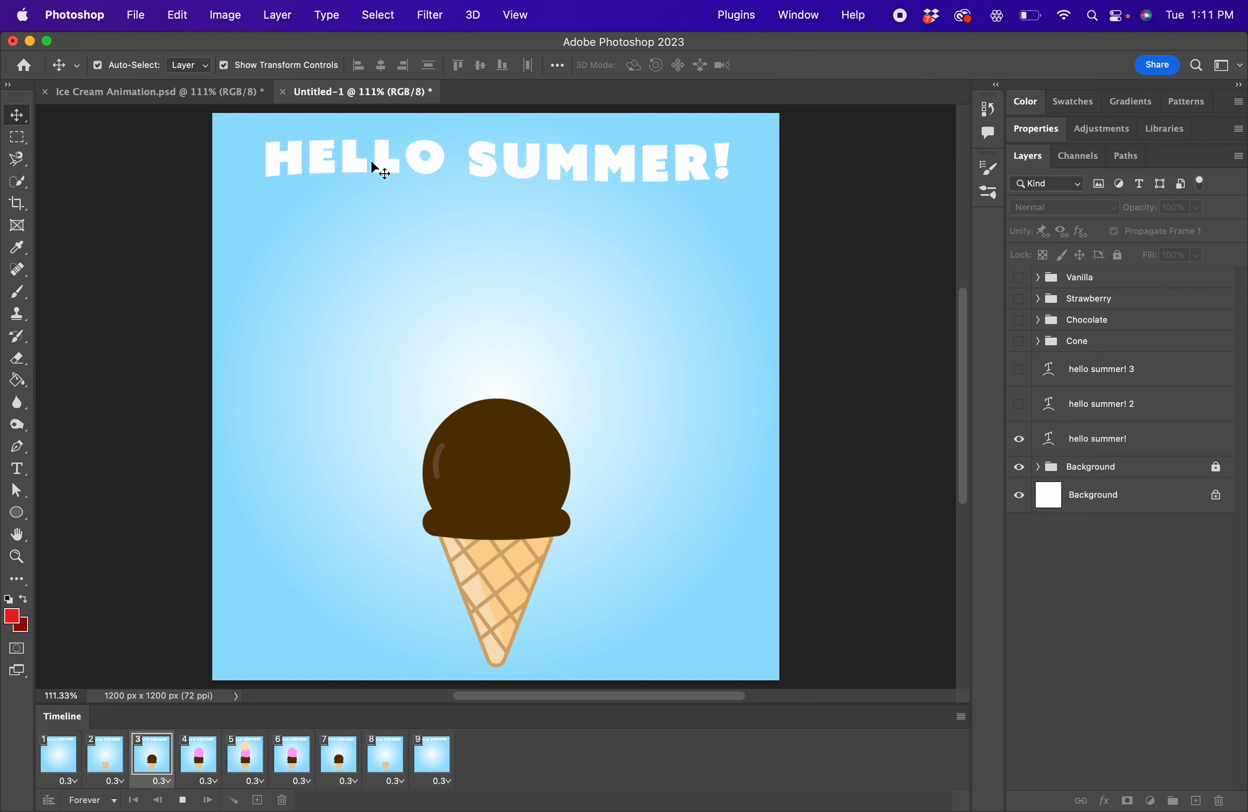
left_click(431, 756)
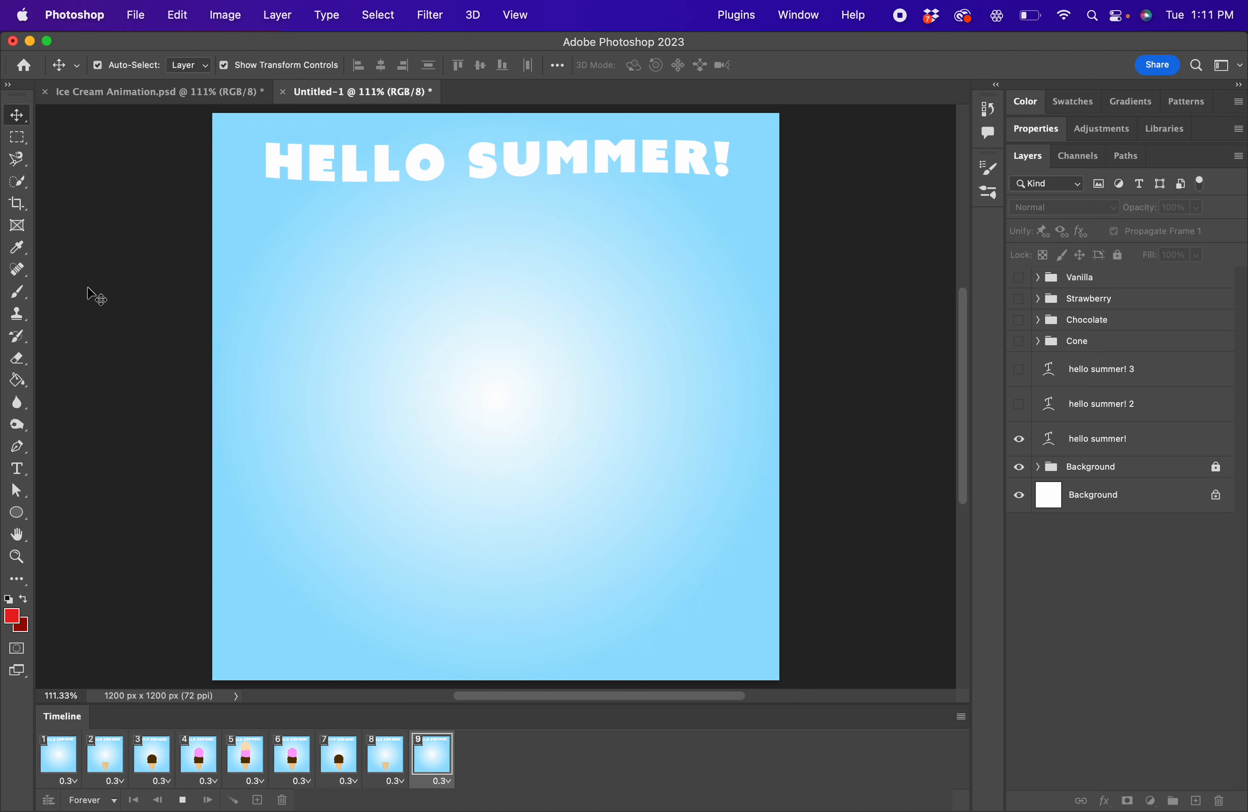
left_click(292, 755)
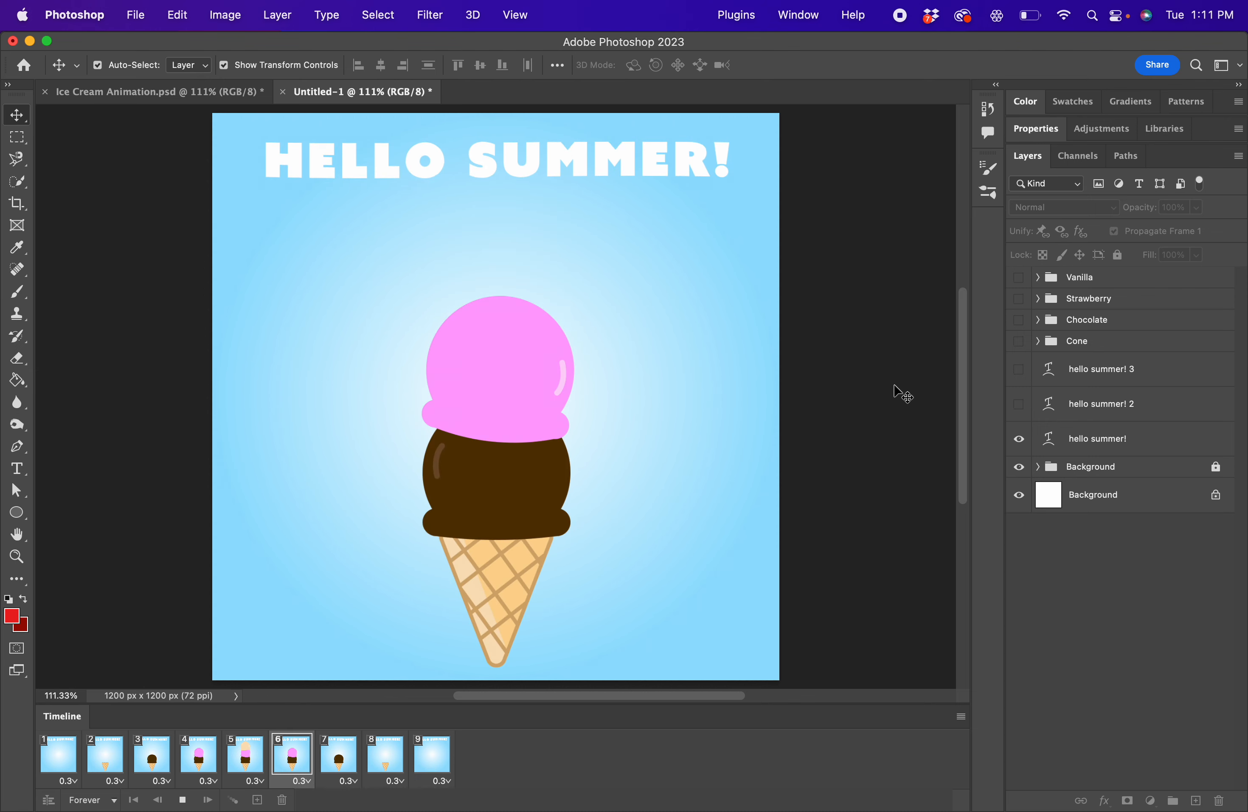
left_click(149, 755)
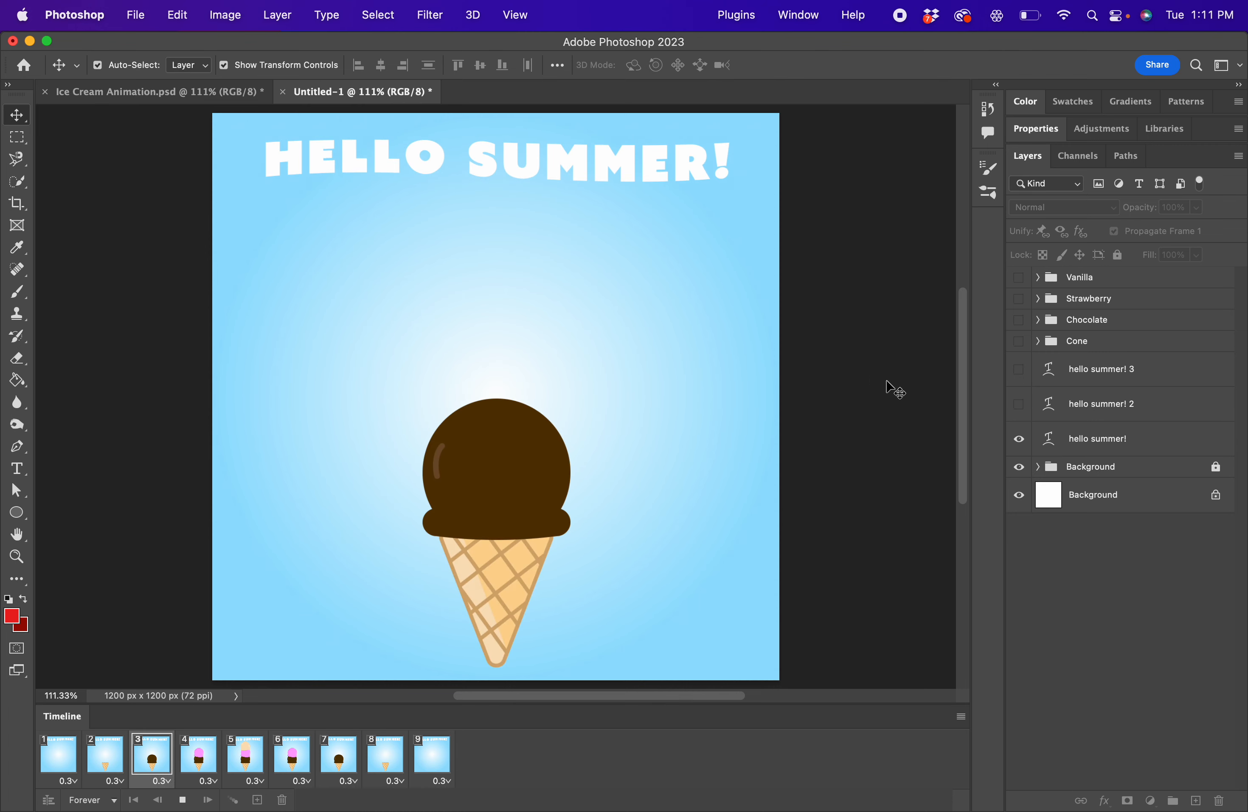
left_click(431, 756)
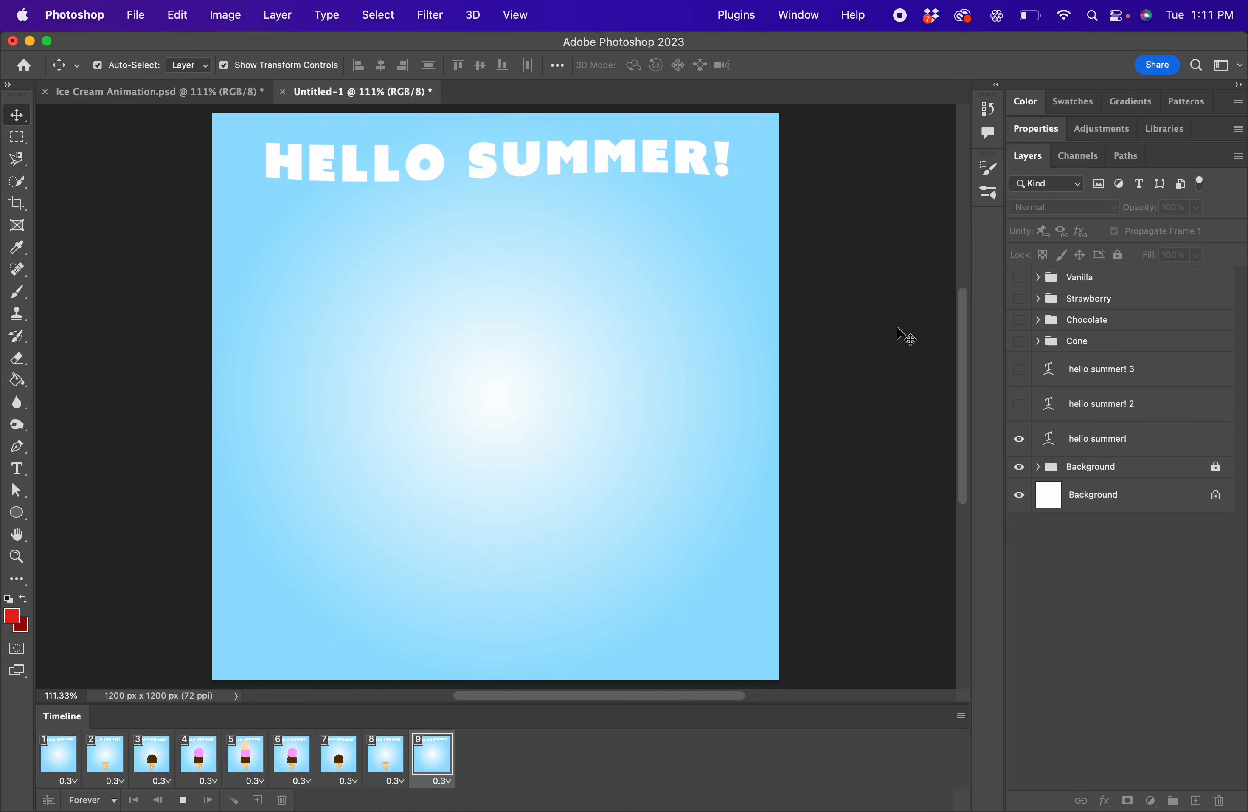